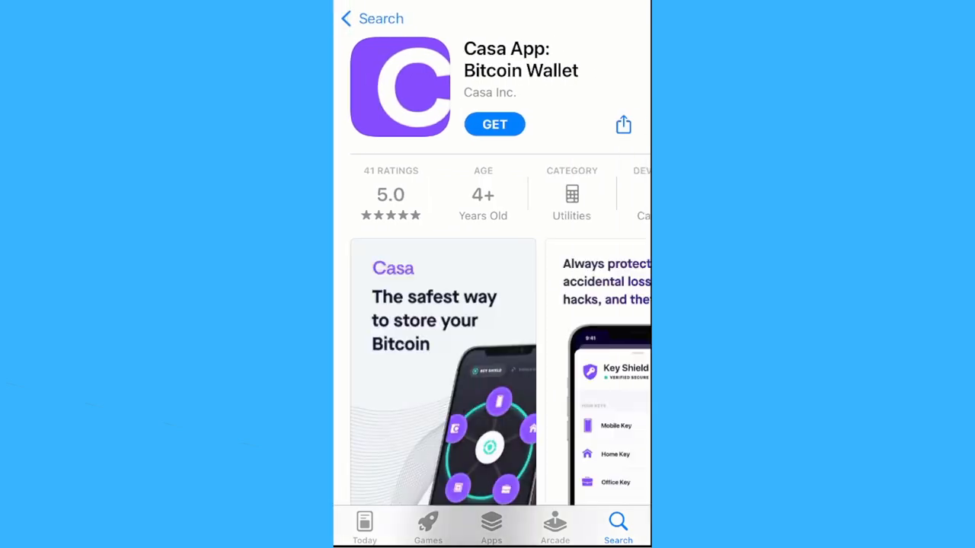
Get Casa App: Bitcoin Wallet from its App Store page and launch it
{"action": "left_click", "coordinate": [494, 124]}
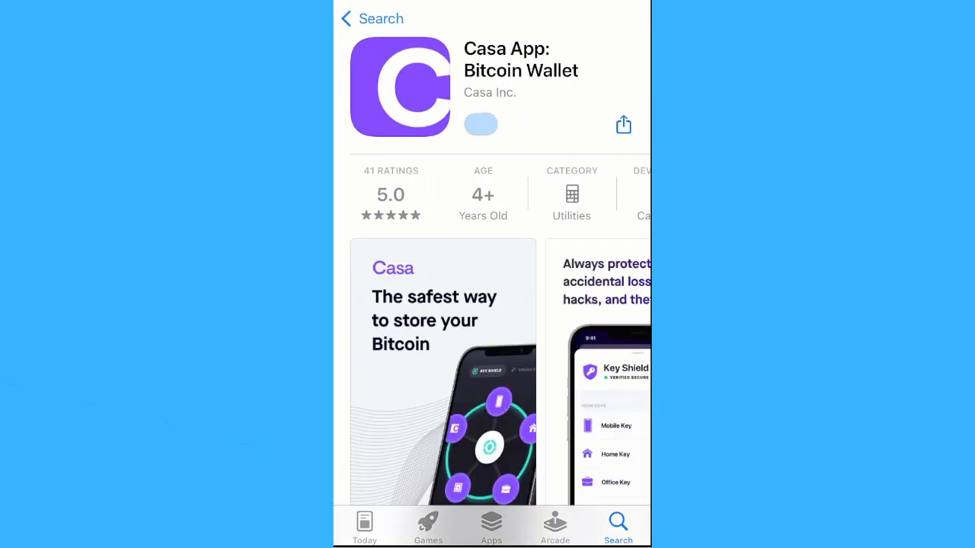
{"action": "left_click", "coordinate": [480, 124]}
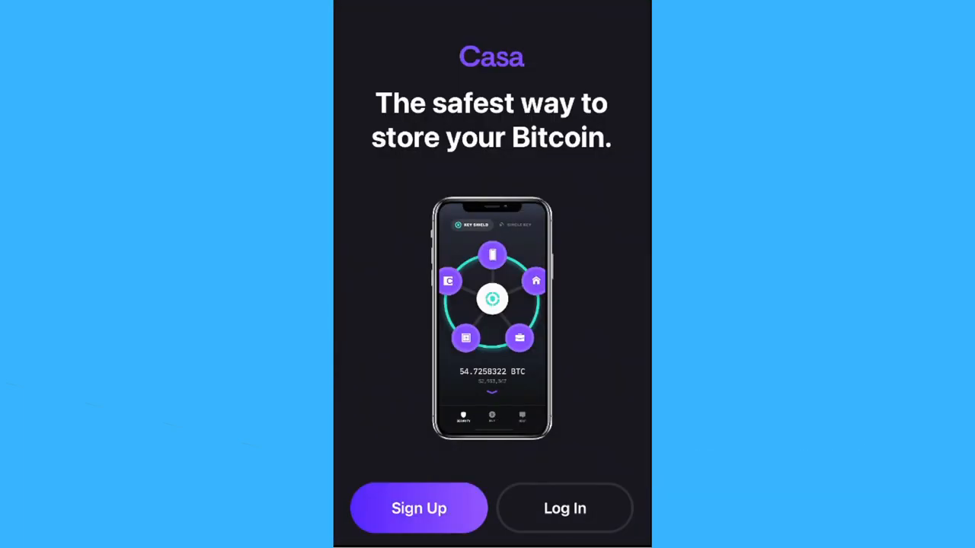
Log in from the welcome screen and switch between the Key Shield and Single Key tabs
{"action": "left_click", "coordinate": [564, 508]}
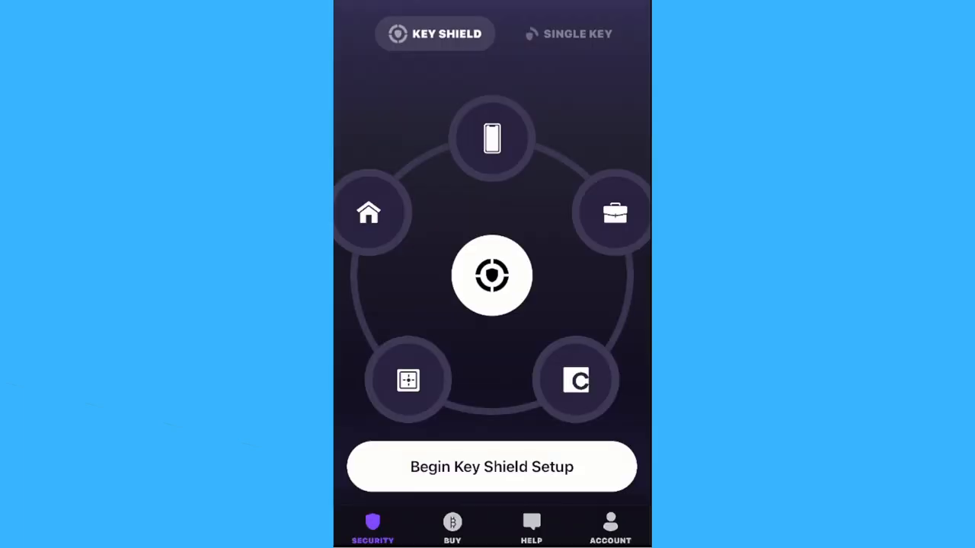
{"action": "left_click", "coordinate": [568, 33]}
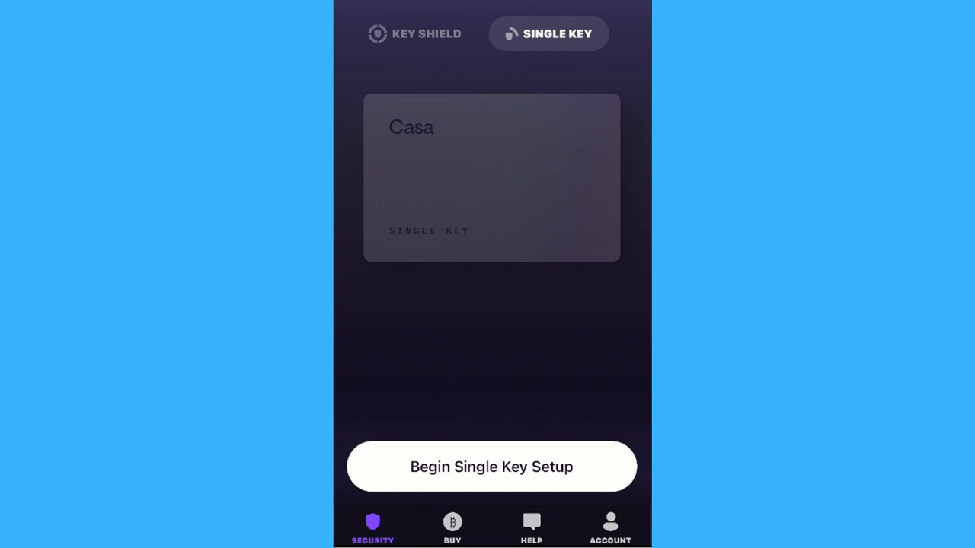
{"action": "left_click", "coordinate": [434, 33]}
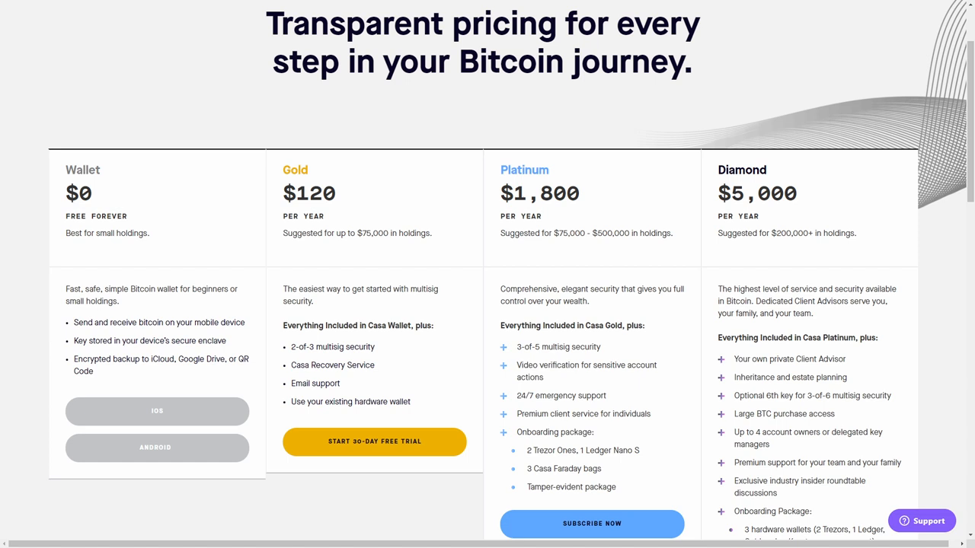
Scroll the pricing page to review the Wallet, Gold, Platinum and Diamond plans
{"action": "scroll", "scroll_direction": "down", "scroll_amount": 3}
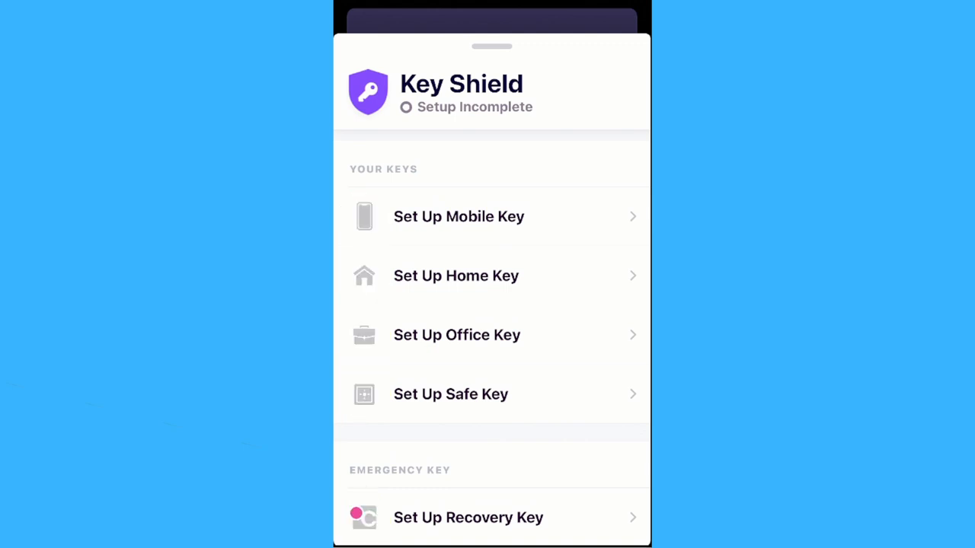
Take and accept the Recovery Key verification photo, then set up the Mobile Key
{"action": "left_click", "coordinate": [467, 517]}
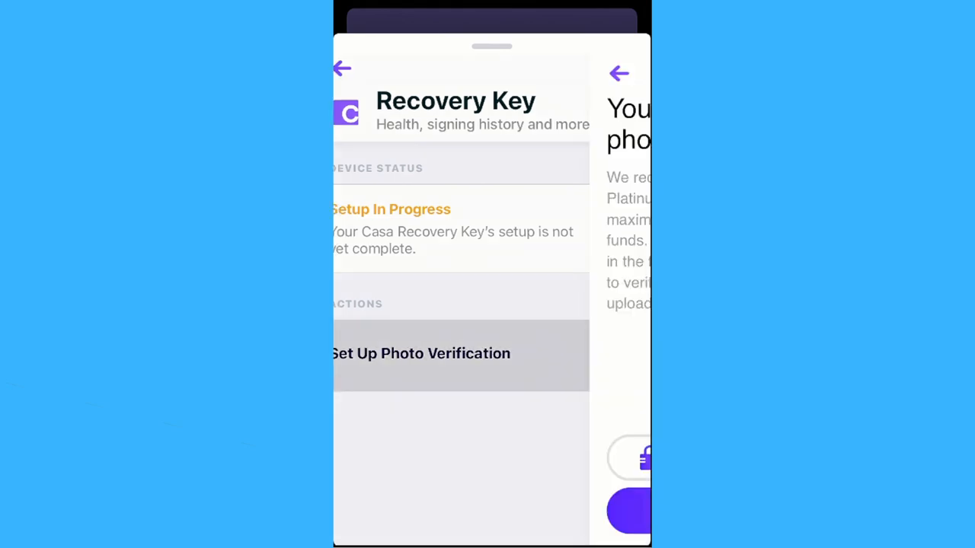
{"action": "left_click", "coordinate": [421, 353]}
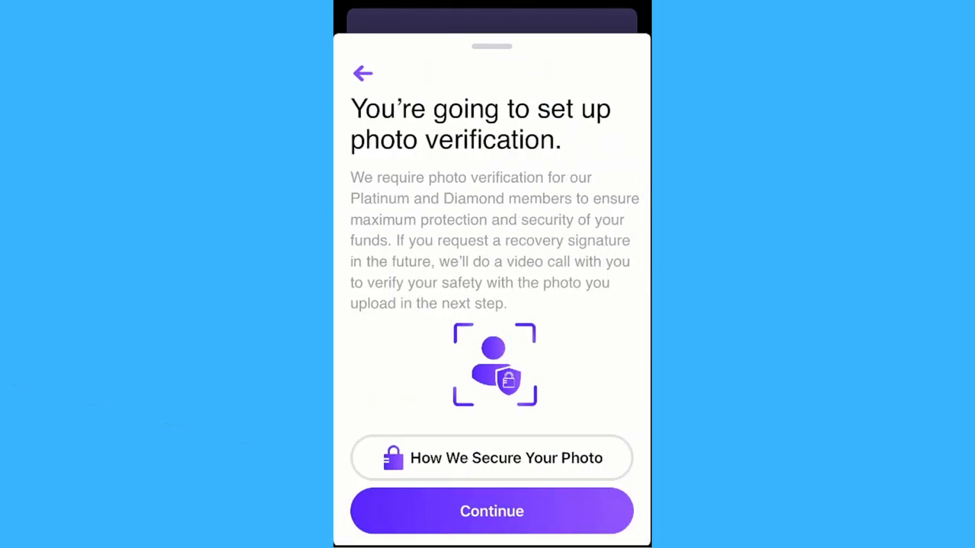
{"action": "left_click", "coordinate": [491, 511]}
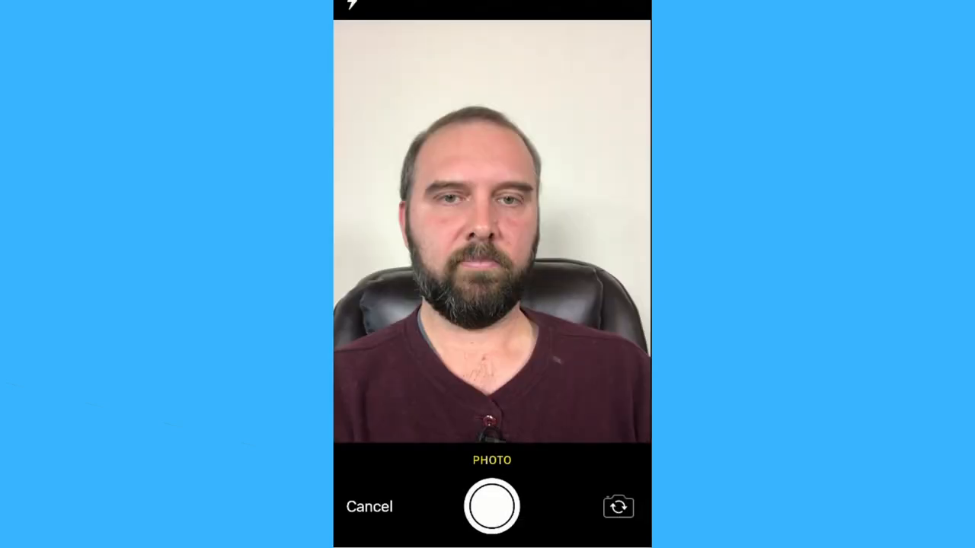
{"action": "left_click", "coordinate": [491, 506]}
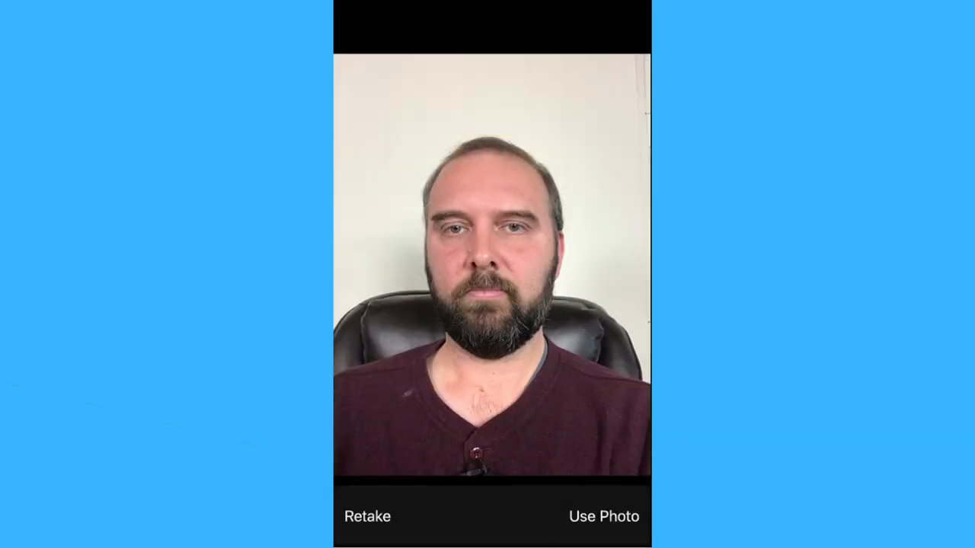
{"action": "left_click", "coordinate": [603, 516]}
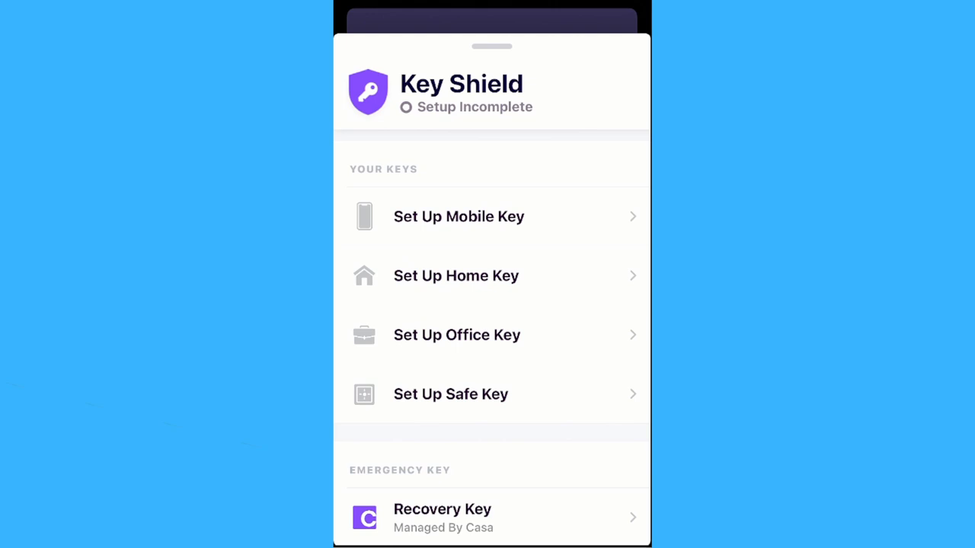
{"action": "left_click", "coordinate": [458, 216]}
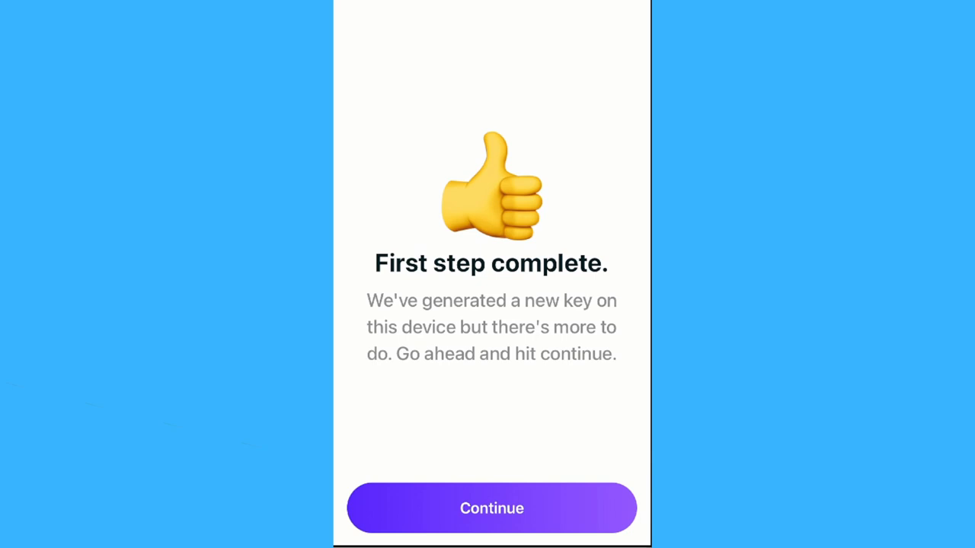
Add the Keystone as Home Key by exporting its wallet QR and scanning it
{"action": "left_click", "coordinate": [492, 508]}
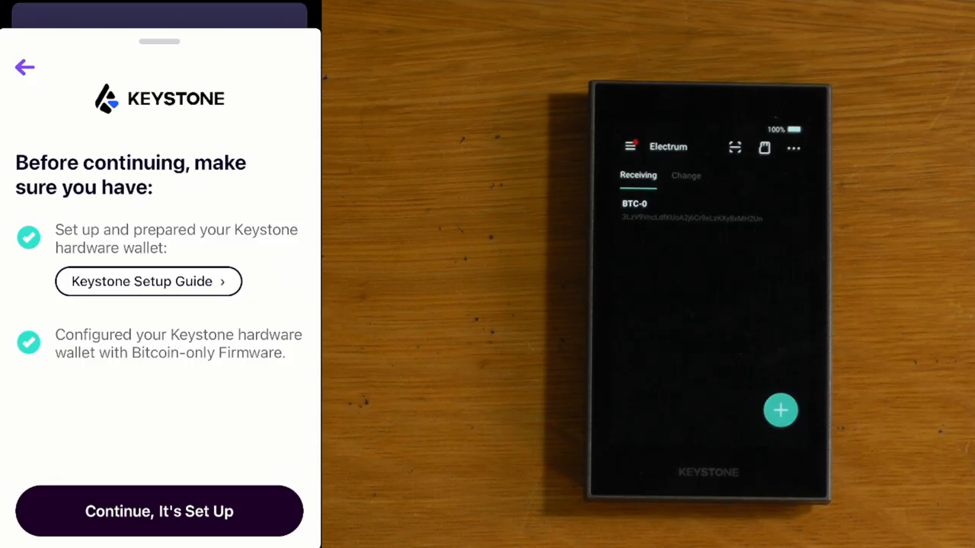
{"action": "left_click", "coordinate": [159, 511]}
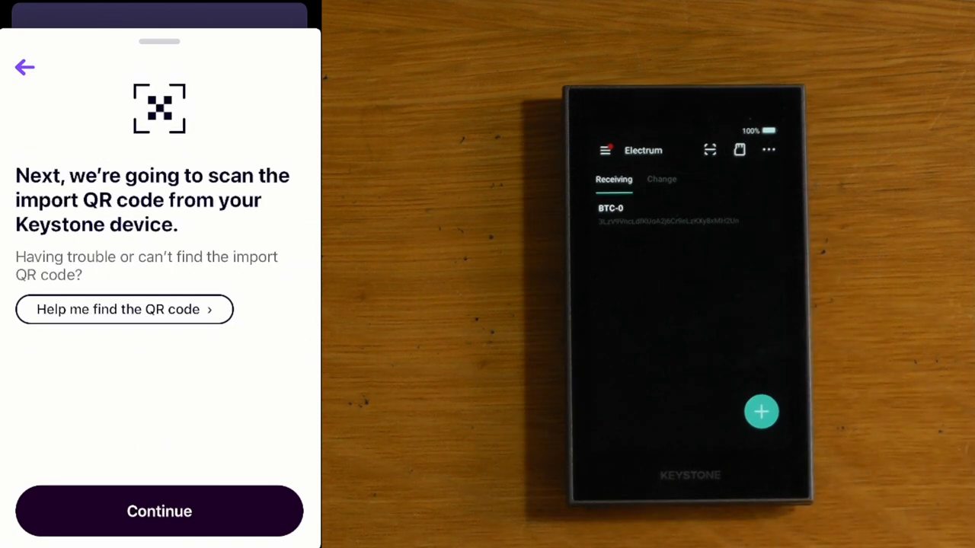
{"action": "left_click", "coordinate": [605, 149]}
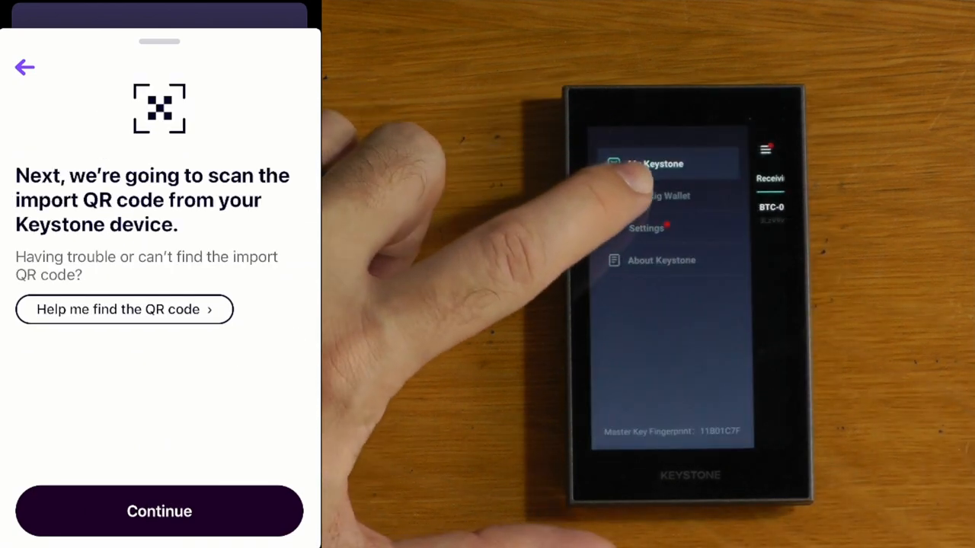
{"action": "left_click", "coordinate": [655, 163]}
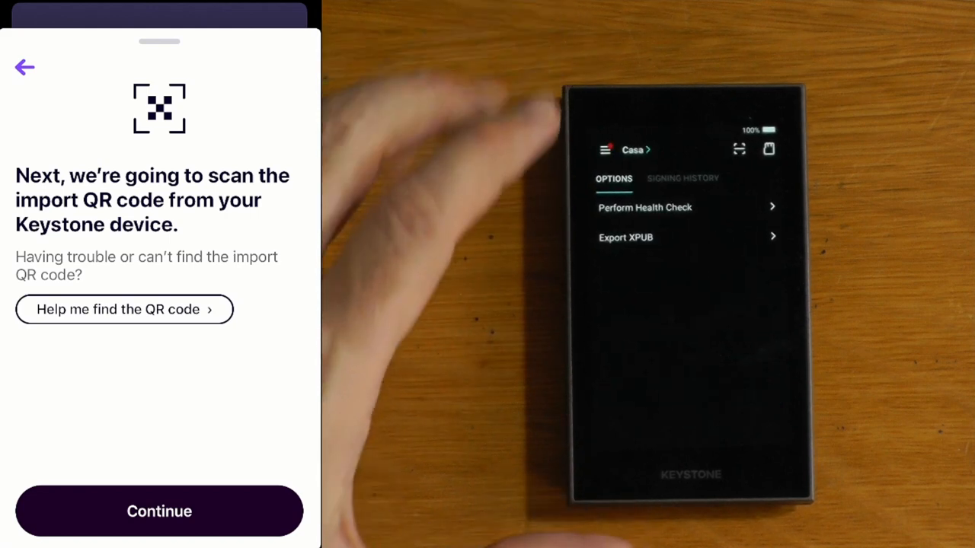
{"action": "left_click", "coordinate": [626, 237]}
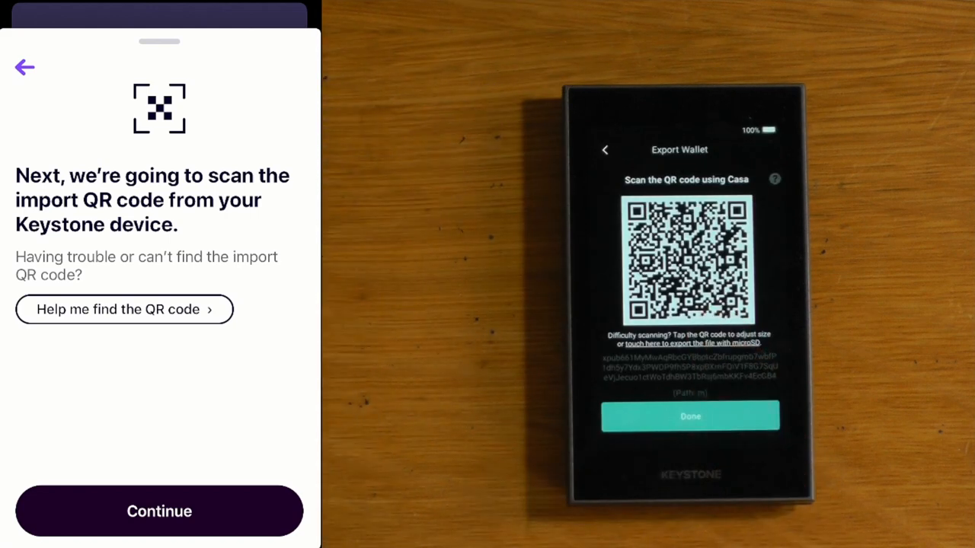
{"action": "left_click", "coordinate": [158, 511]}
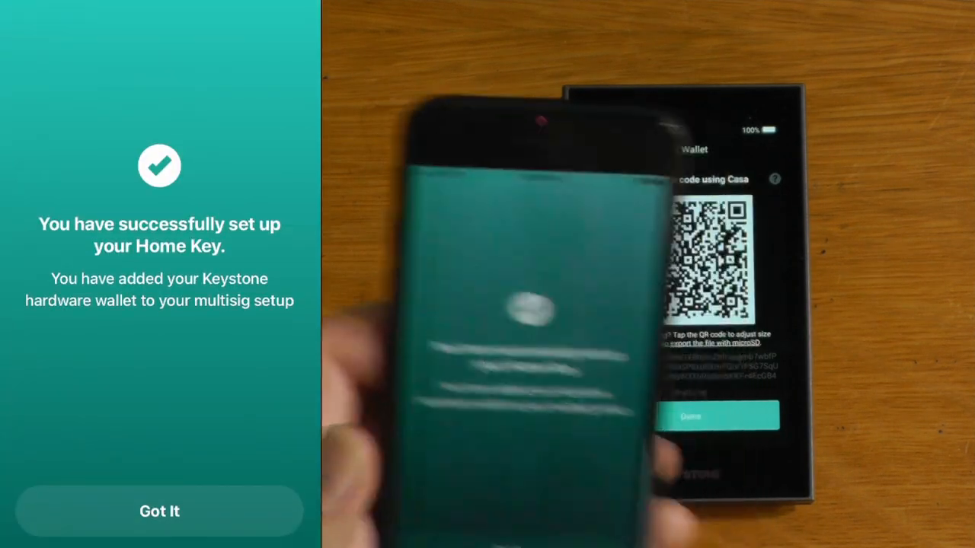
Choose Ledger for the Office Key, email the device link, and confirm it's ready
{"action": "left_click", "coordinate": [159, 511]}
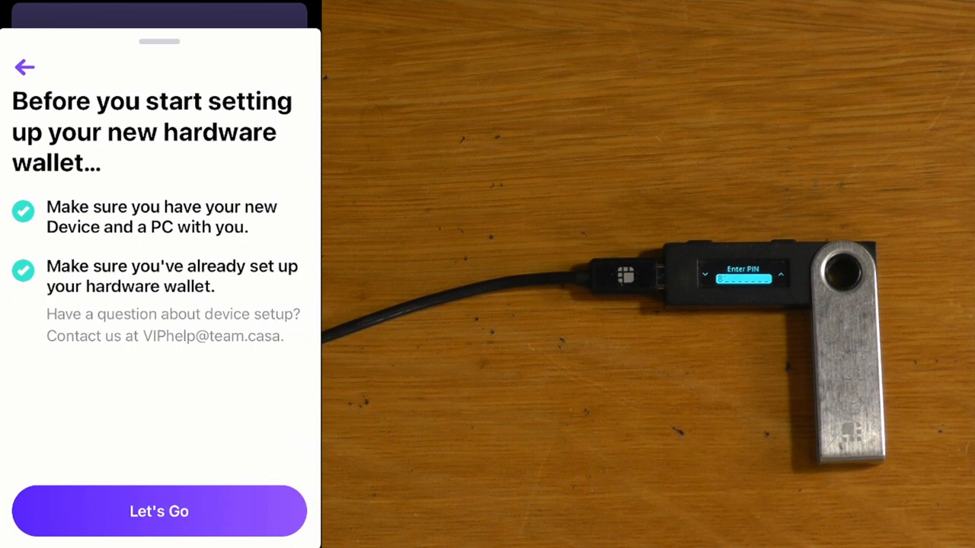
{"action": "left_click", "coordinate": [158, 511]}
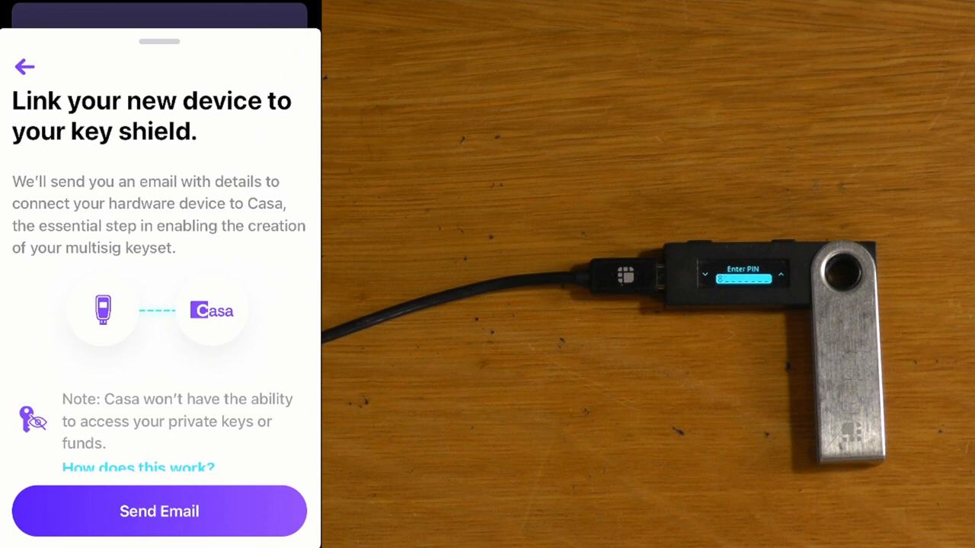
{"action": "left_click", "coordinate": [159, 511]}
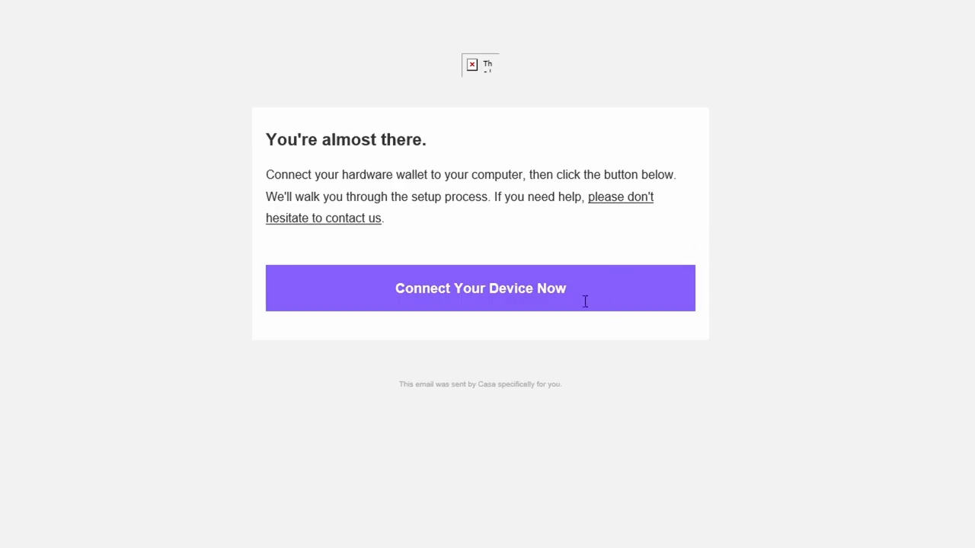
{"action": "left_click", "coordinate": [479, 288]}
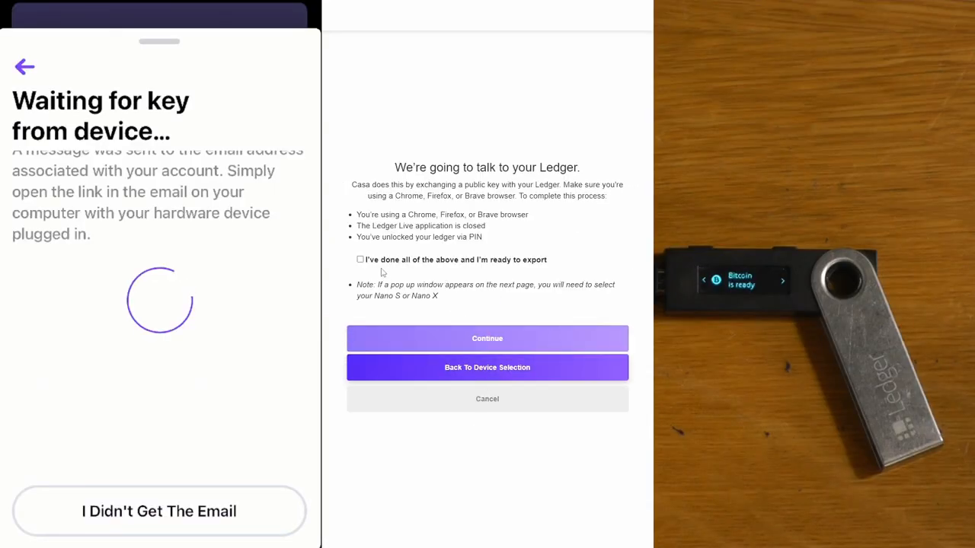
{"action": "left_click", "coordinate": [487, 338]}
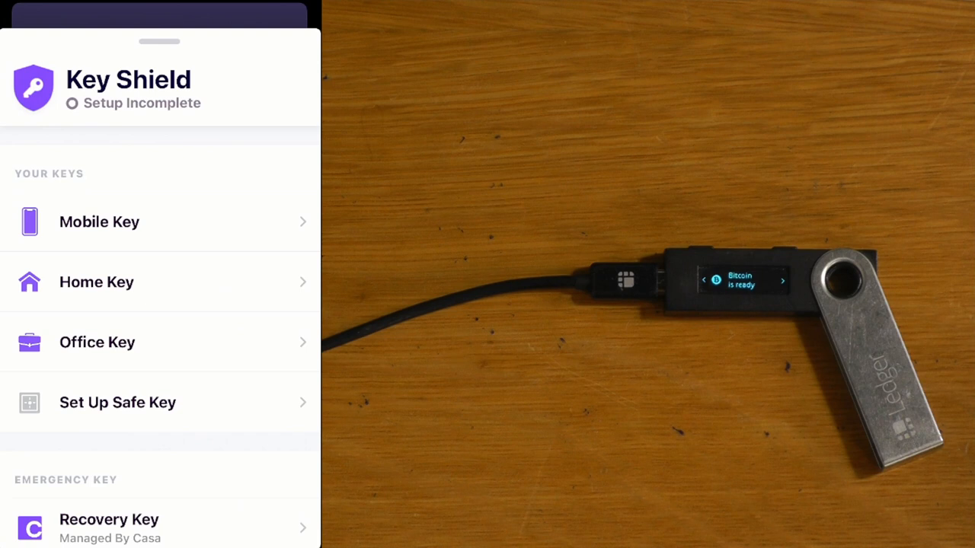
Pick Coldcard for the Safe Key and send its device-linking email
{"action": "left_click", "coordinate": [117, 402]}
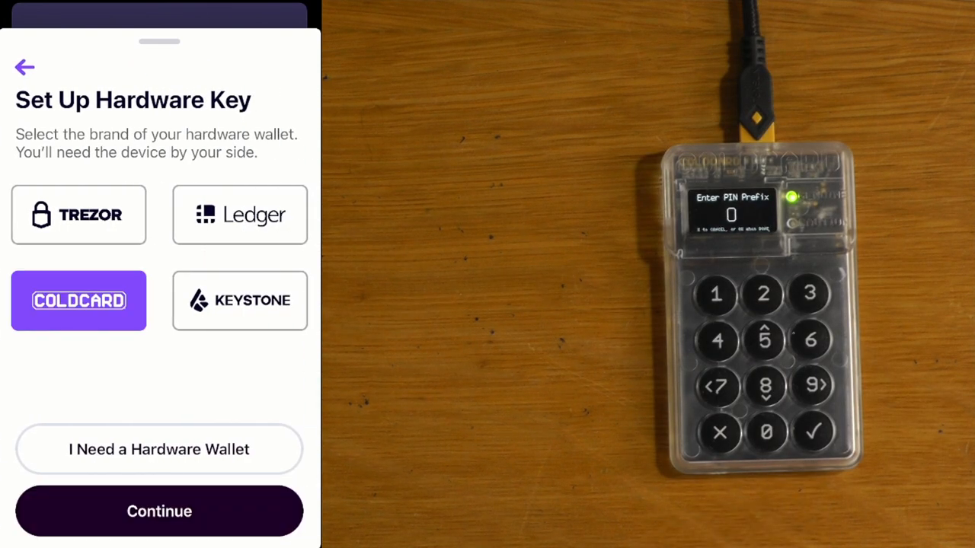
{"action": "left_click", "coordinate": [159, 510]}
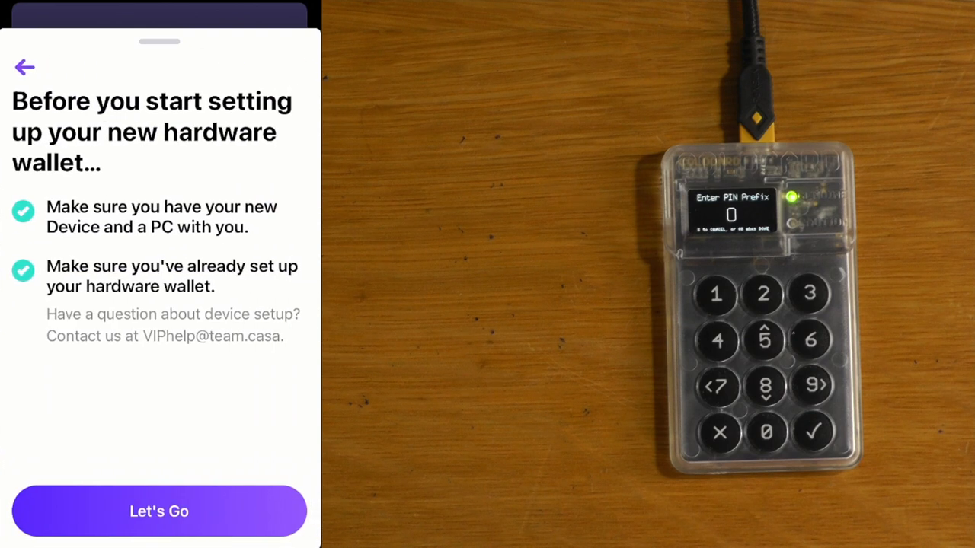
{"action": "left_click", "coordinate": [159, 511]}
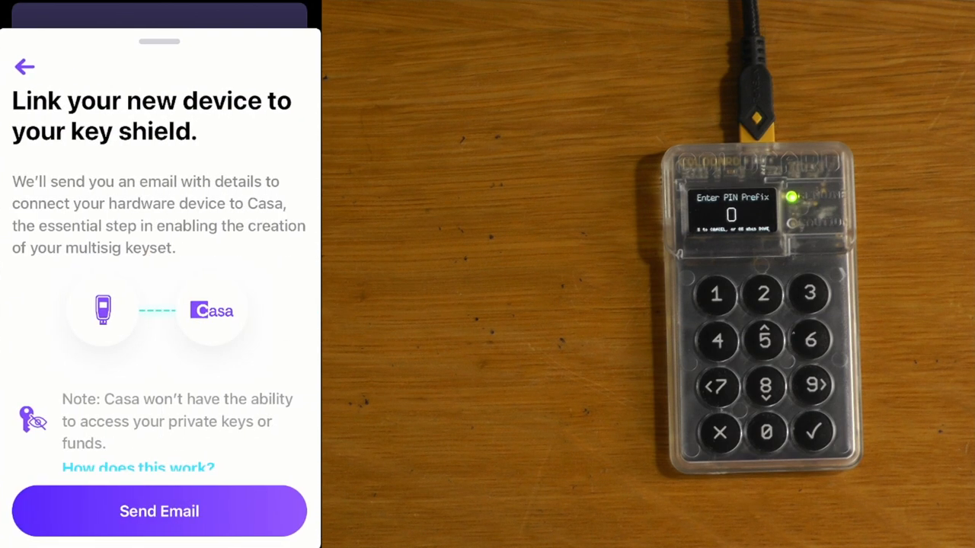
{"action": "left_click", "coordinate": [158, 511]}
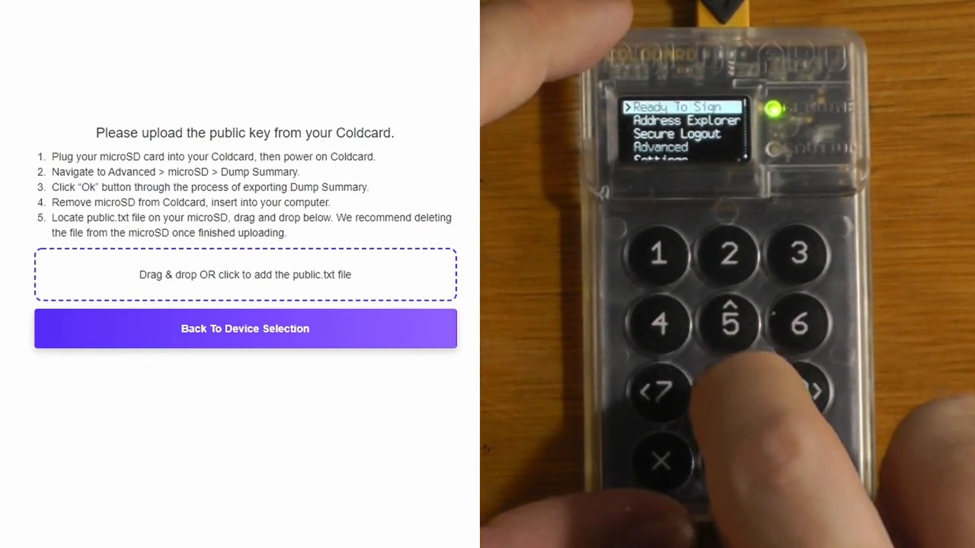
Upload the Coldcard's public.txt key file from the microSD through the web drop zone
{"action": "left_click", "coordinate": [730, 392]}
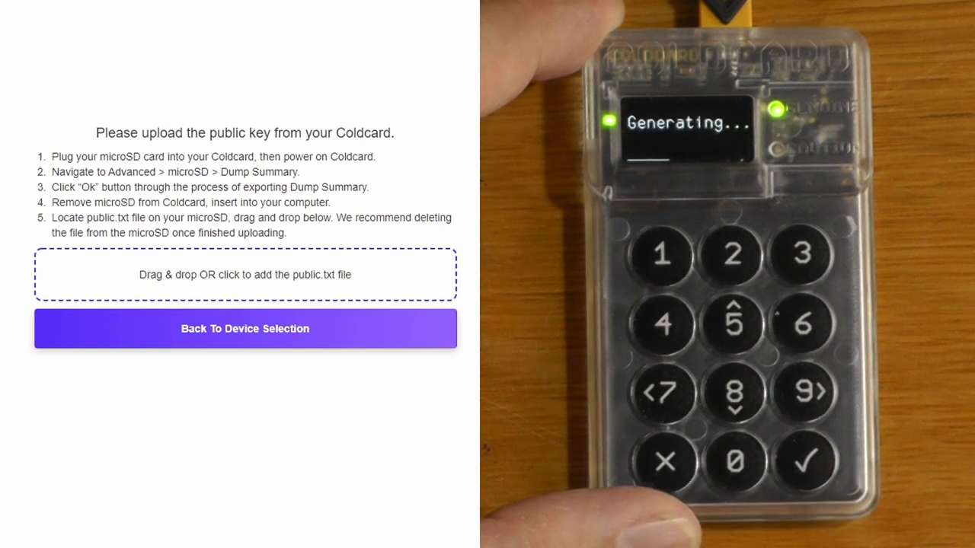
{"action": "left_click", "coordinate": [806, 462]}
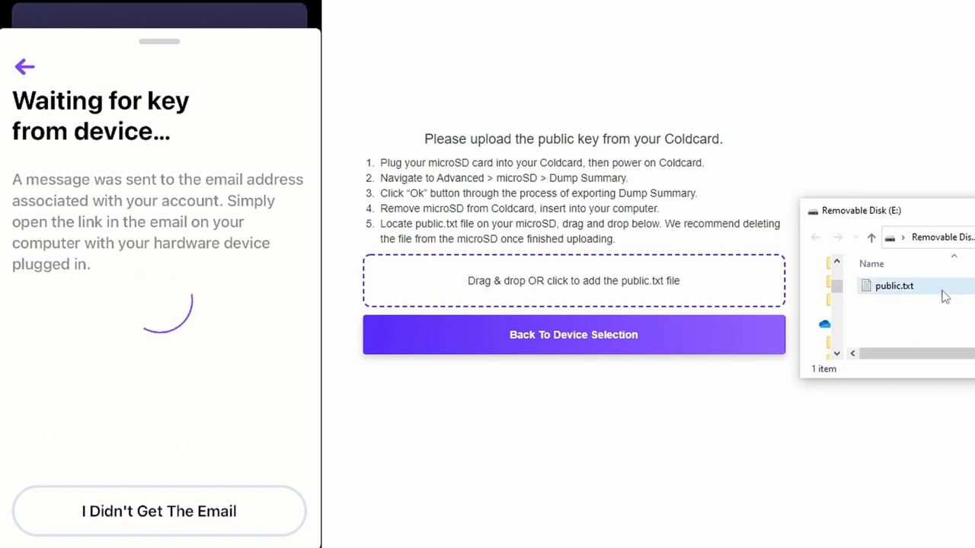
{"action": "left_click", "coordinate": [894, 286]}
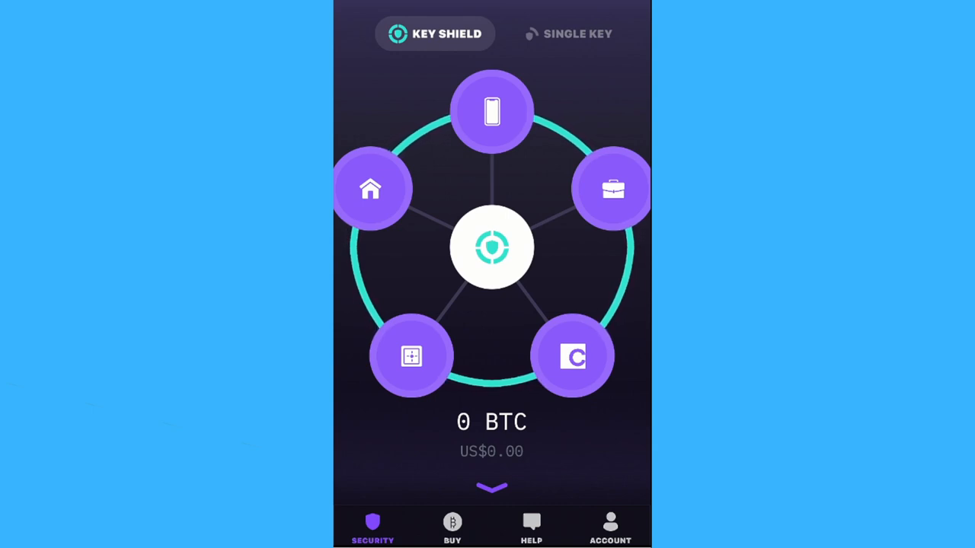
Switch to the Basic Multisig tab and begin its setup
{"action": "left_click", "coordinate": [492, 247]}
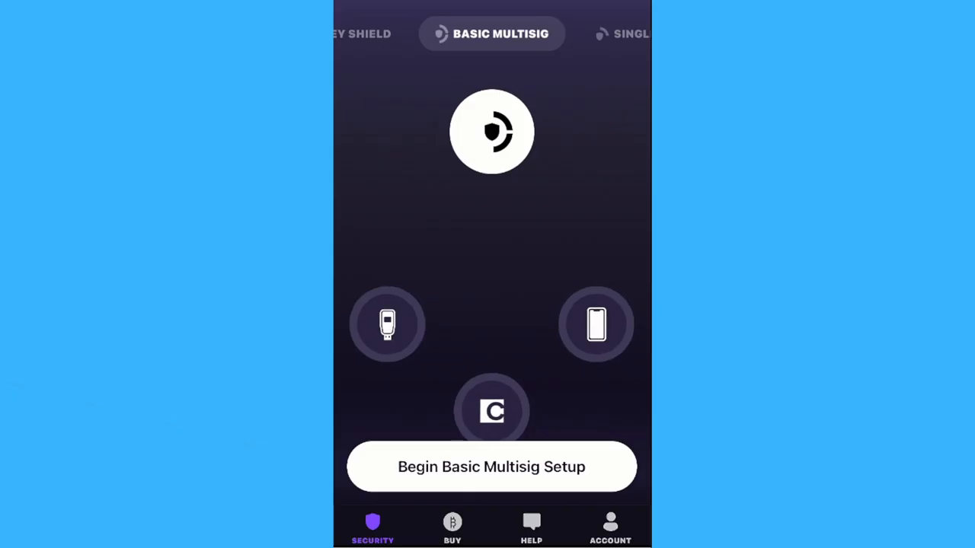
{"action": "left_click", "coordinate": [491, 467]}
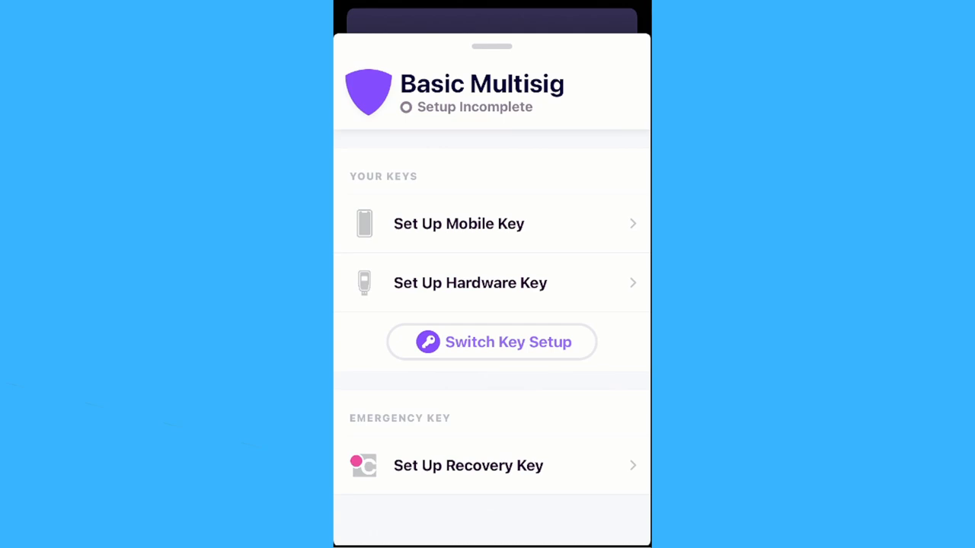
Switch the Basic Multisig to Two Hardware Keys and confirm both keys are on hand
{"action": "left_click", "coordinate": [491, 341]}
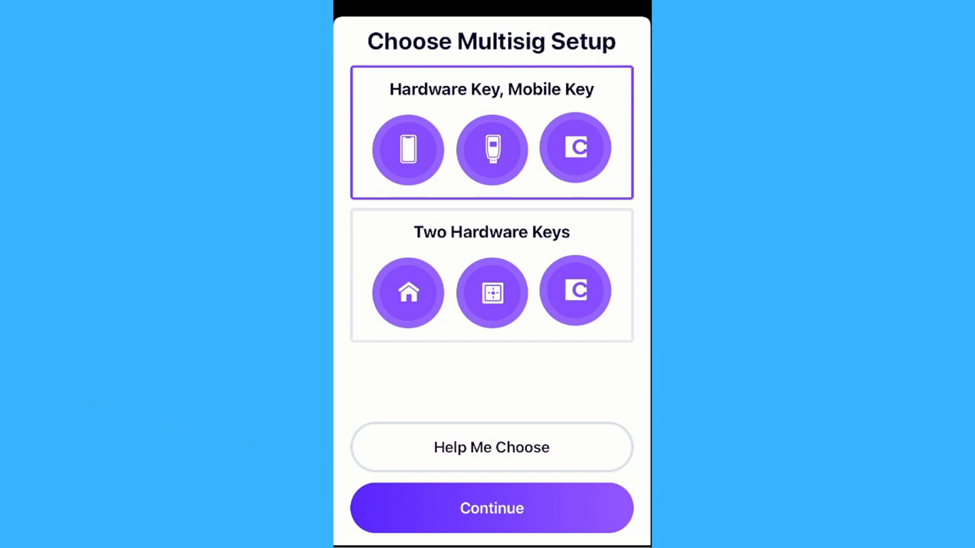
{"action": "left_click", "coordinate": [491, 275]}
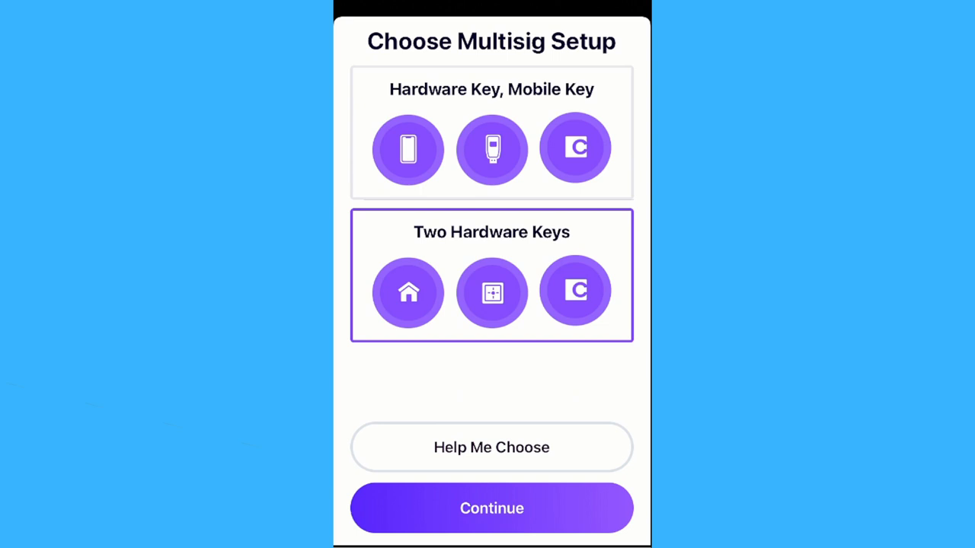
{"action": "left_click", "coordinate": [491, 508]}
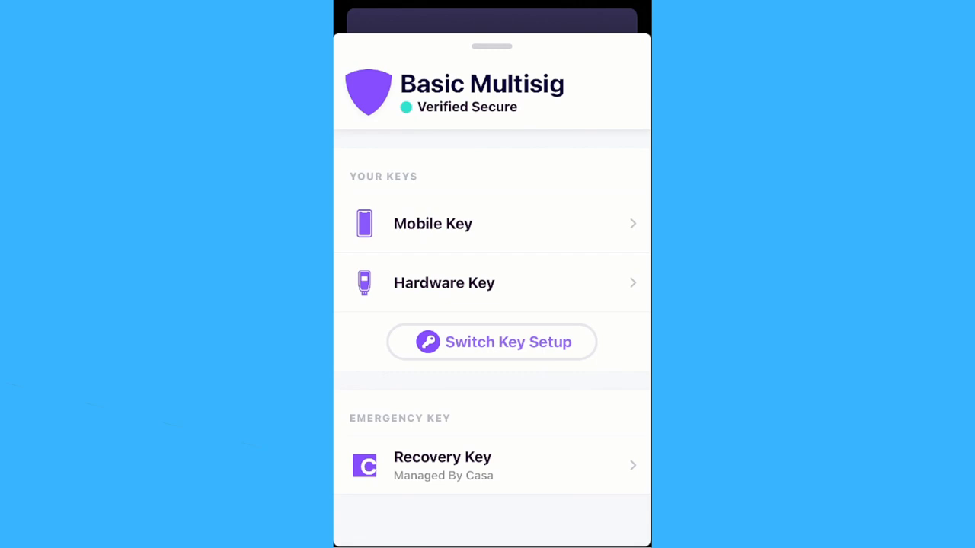
{"action": "left_click", "coordinate": [492, 342]}
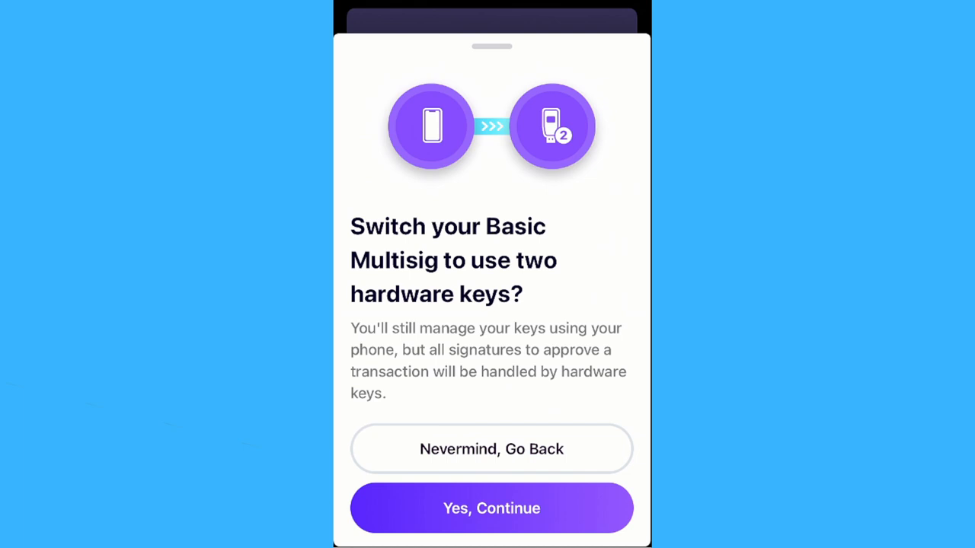
{"action": "left_click", "coordinate": [492, 509]}
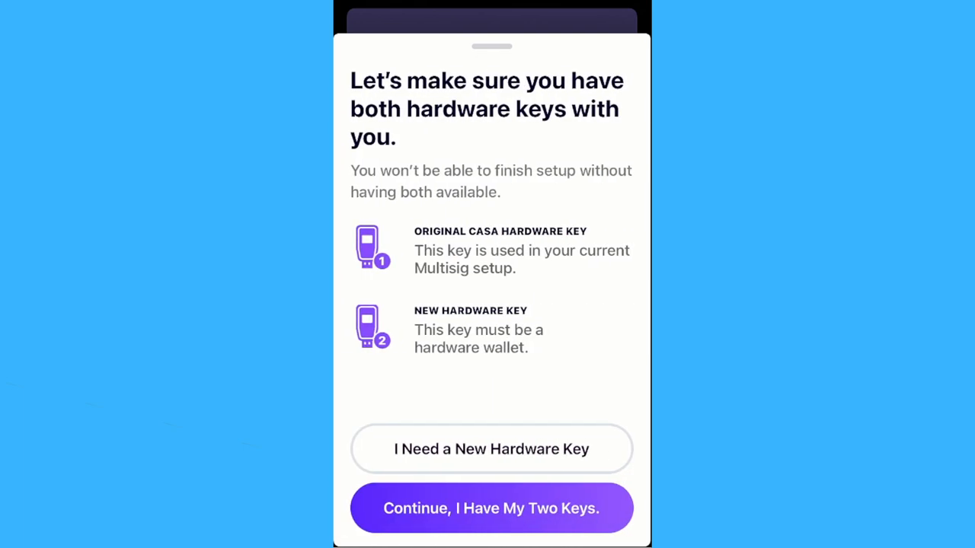
{"action": "left_click", "coordinate": [491, 508]}
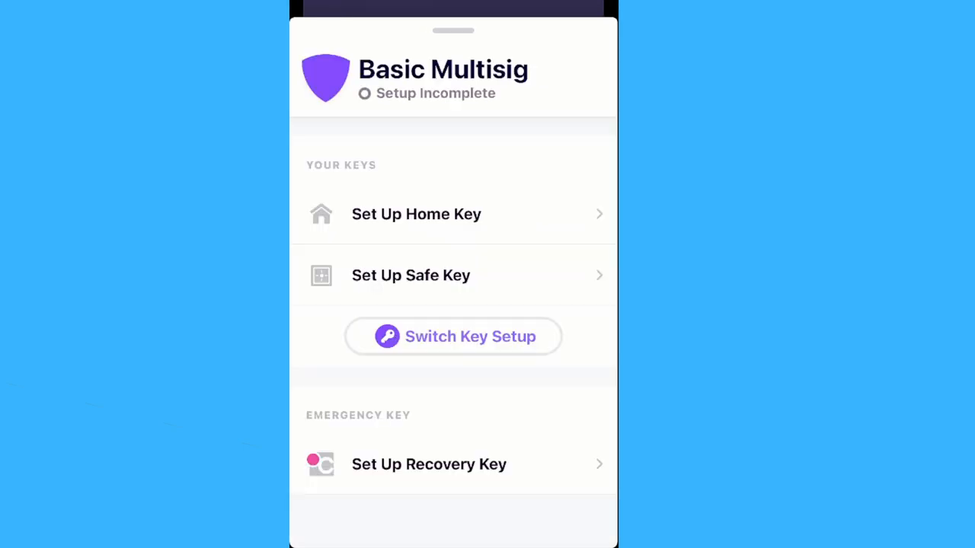
Choose and answer the three Recovery Key security questions, then save them
{"action": "left_click", "coordinate": [428, 464]}
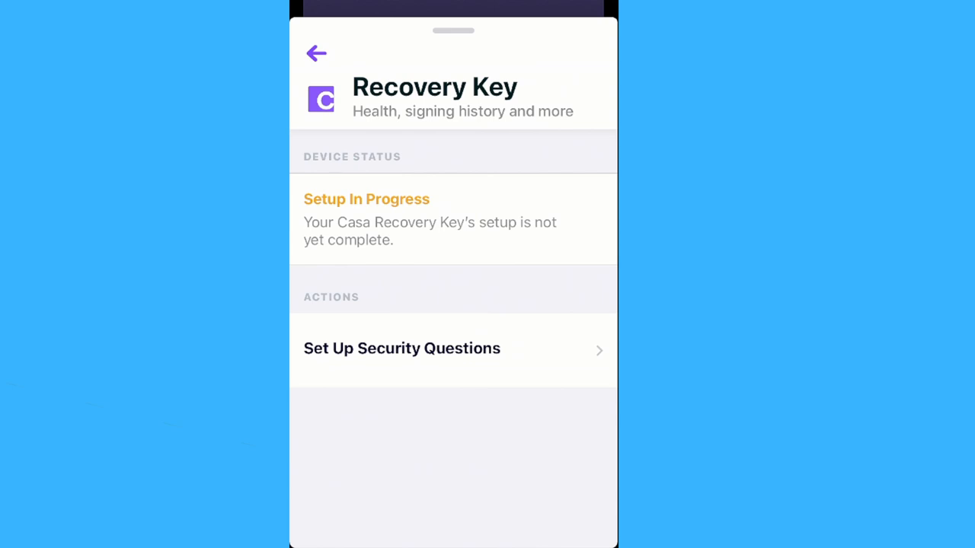
{"action": "left_click", "coordinate": [402, 348]}
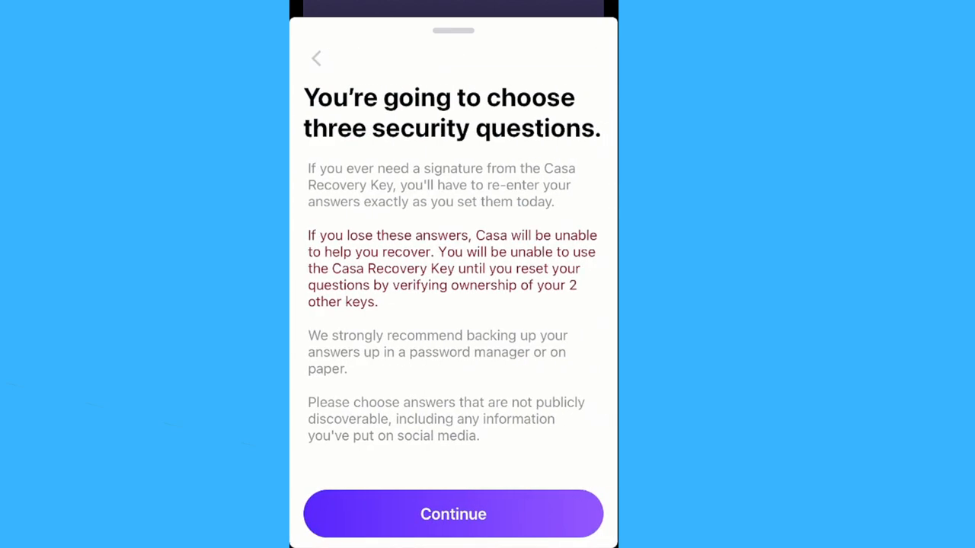
{"action": "left_click", "coordinate": [453, 513]}
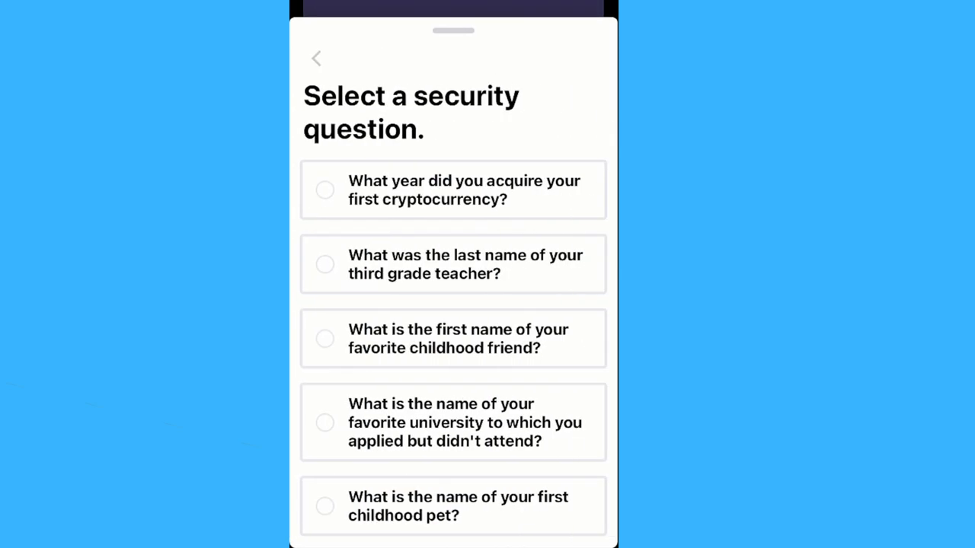
{"action": "scroll", "scroll_direction": "down", "scroll_amount": 3}
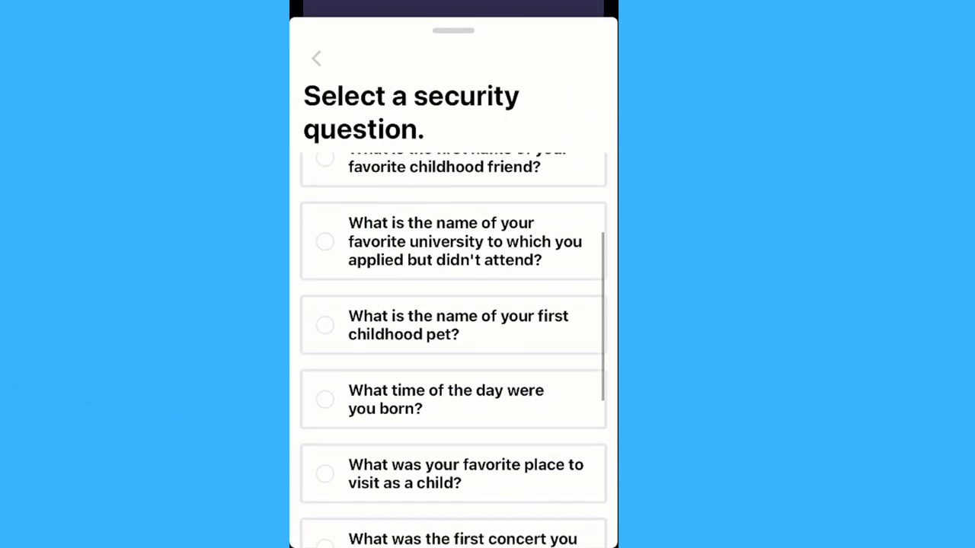
{"action": "scroll", "scroll_direction": "down", "scroll_amount": 3}
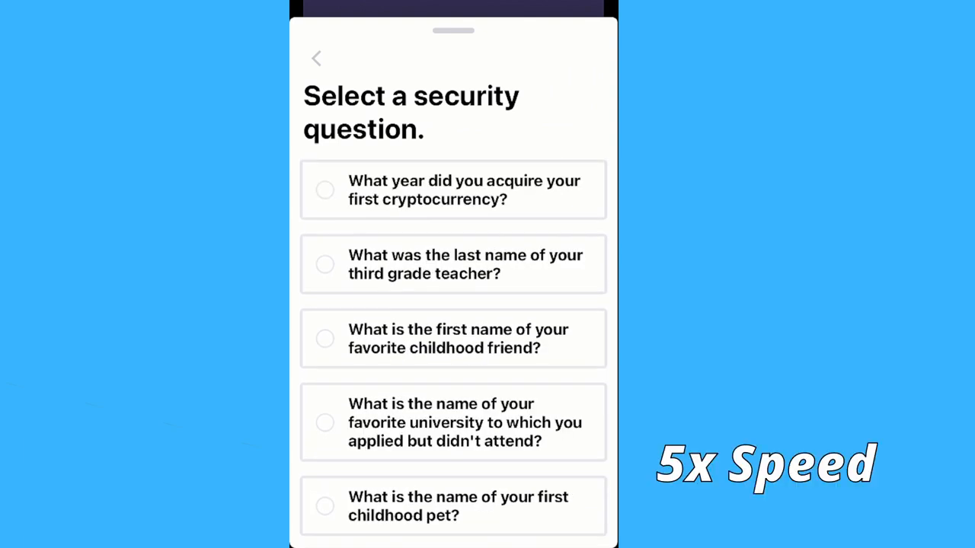
{"action": "left_click", "coordinate": [454, 264]}
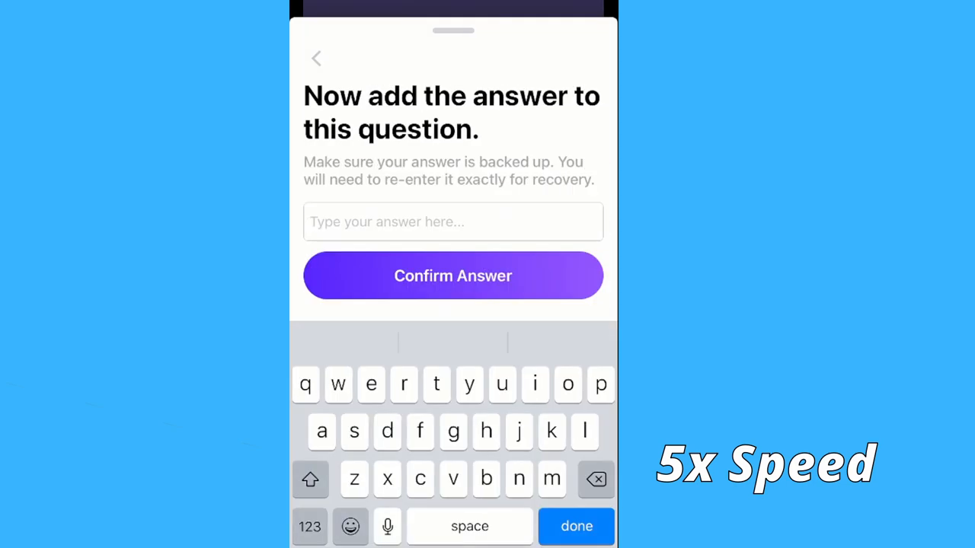
{"action": "left_click", "coordinate": [316, 58]}
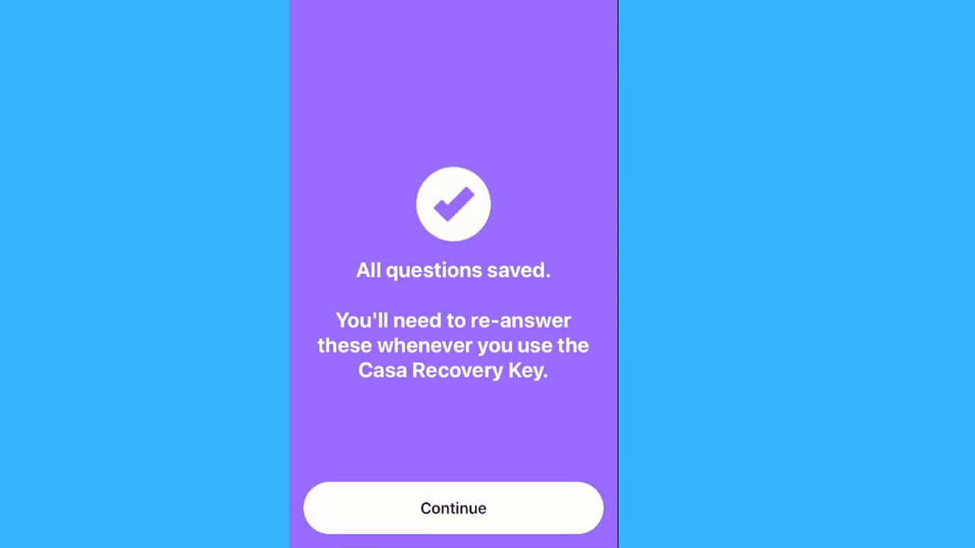
{"action": "left_click", "coordinate": [453, 509]}
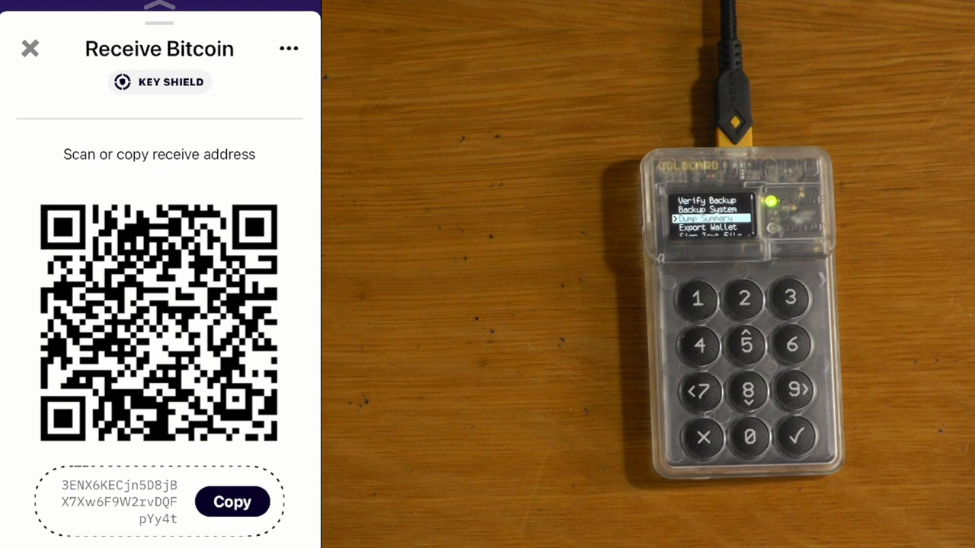
Start a US$100 send from Key Shield and enter the recipient address
{"action": "left_click", "coordinate": [29, 48]}
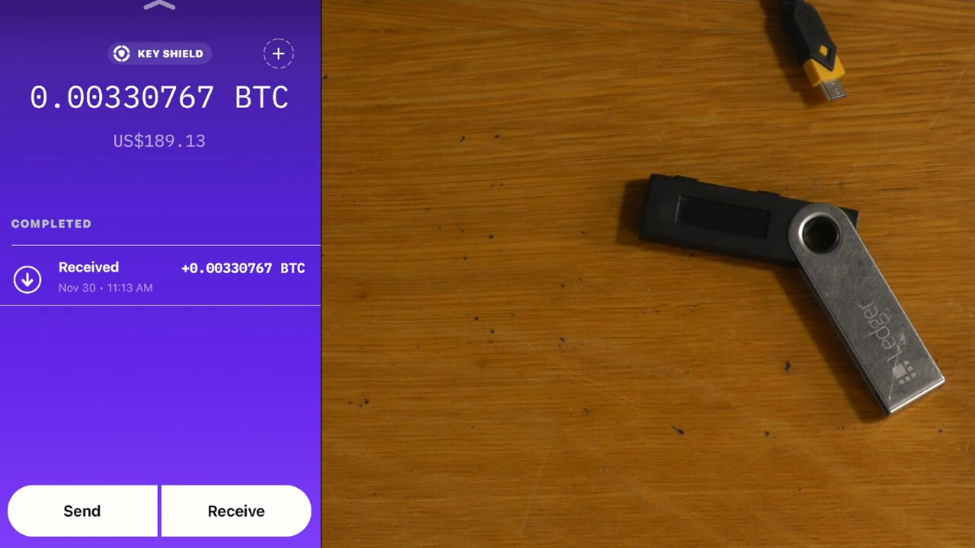
{"action": "left_click", "coordinate": [81, 511]}
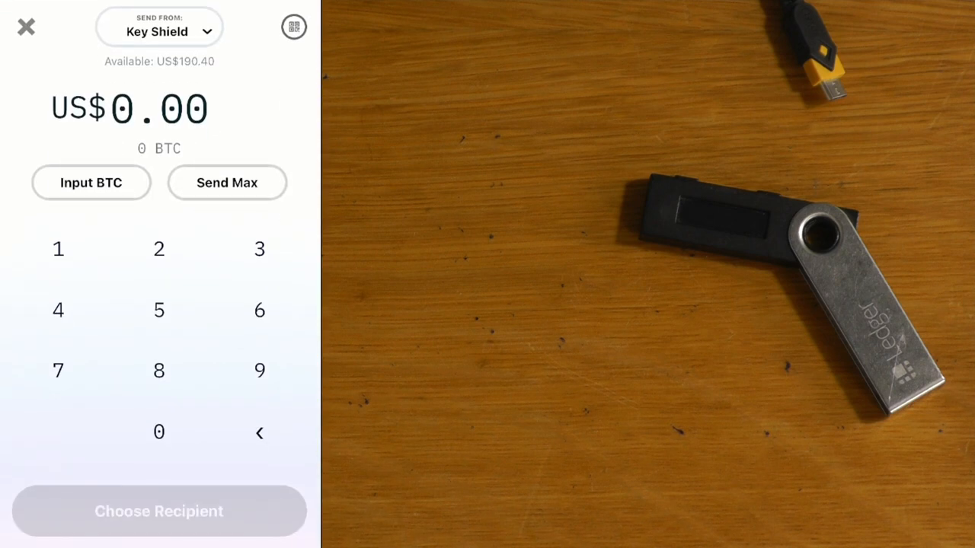
{"action": "left_click", "coordinate": [58, 248]}
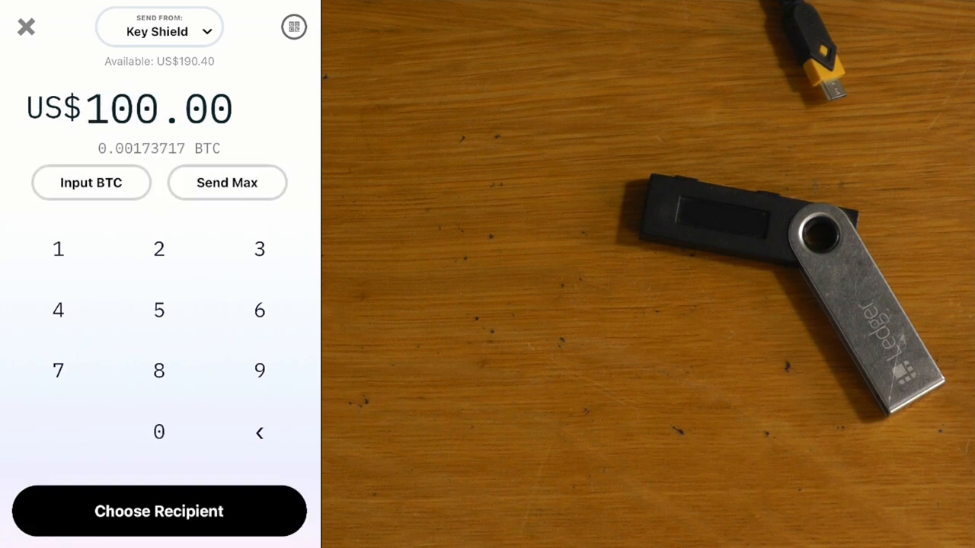
{"action": "left_click", "coordinate": [158, 512]}
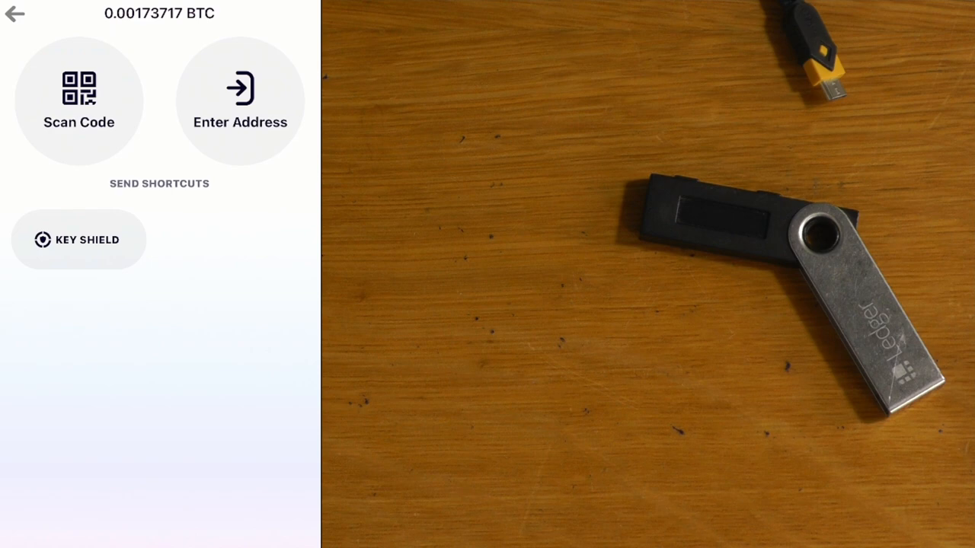
{"action": "left_click", "coordinate": [78, 101]}
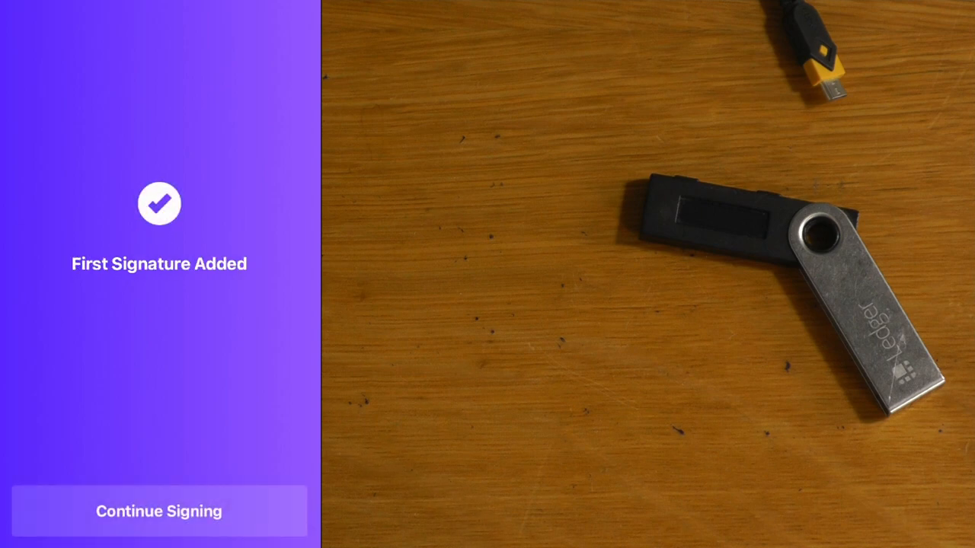
Sign the pending Key Shield transaction on the Keystone via QR exchange and device password
{"action": "left_click", "coordinate": [159, 512]}
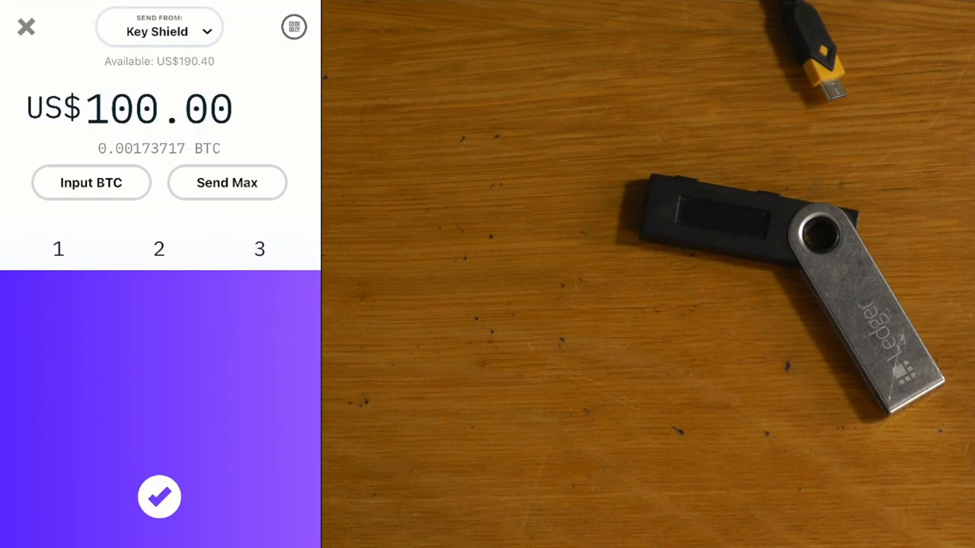
{"action": "left_click", "coordinate": [159, 496]}
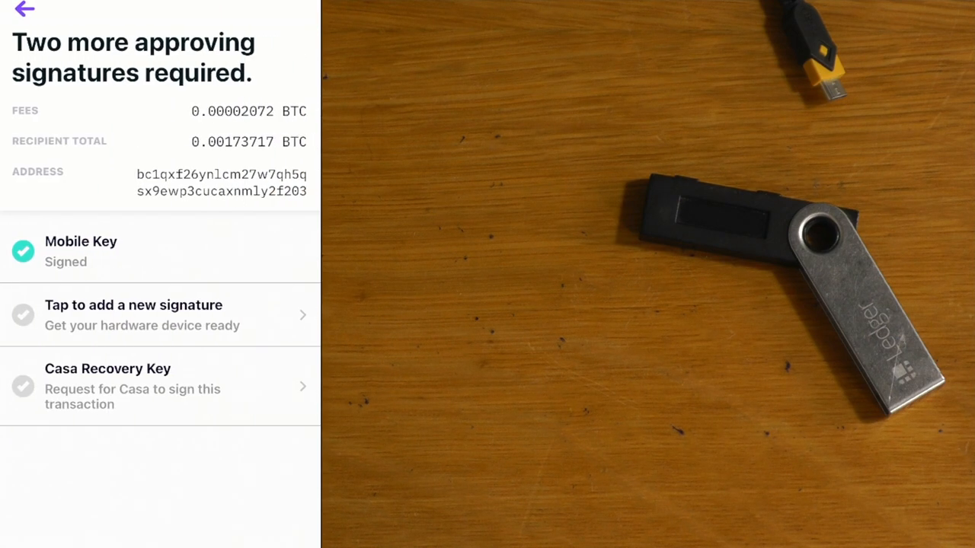
{"action": "left_click", "coordinate": [160, 315]}
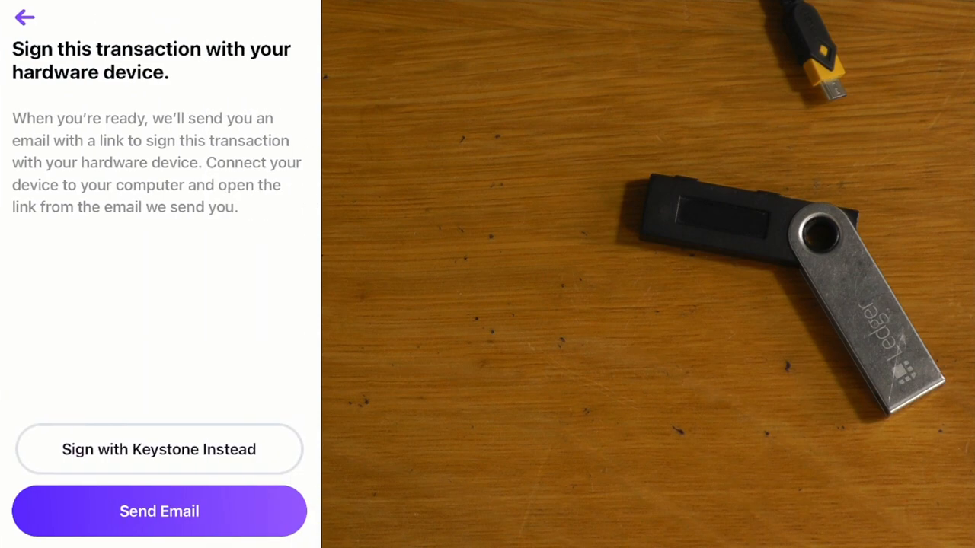
{"action": "left_click", "coordinate": [159, 450]}
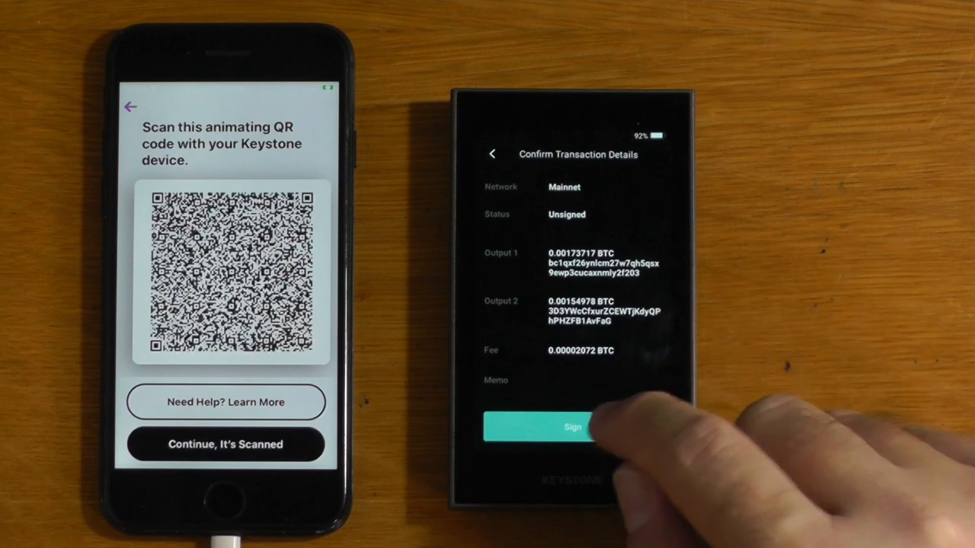
{"action": "left_click", "coordinate": [571, 426]}
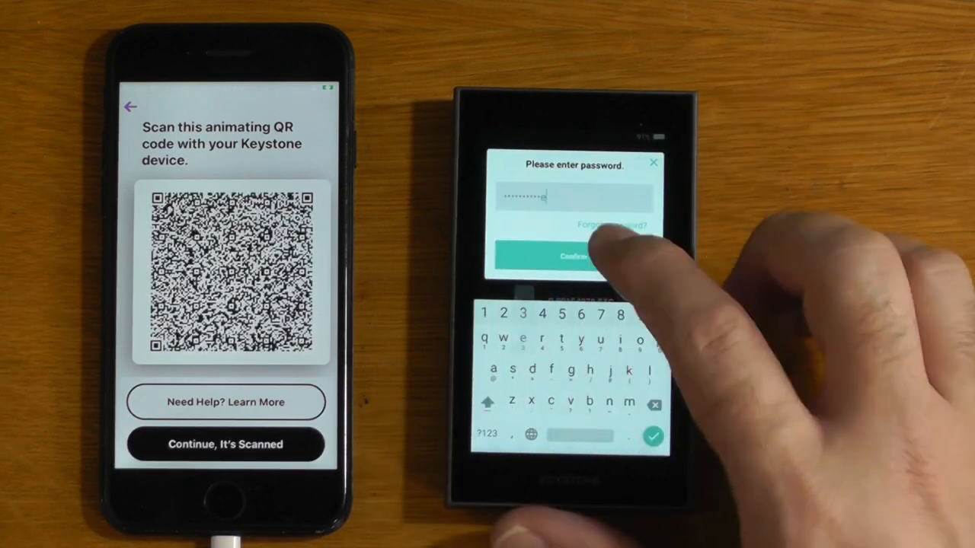
{"action": "left_click", "coordinate": [568, 255]}
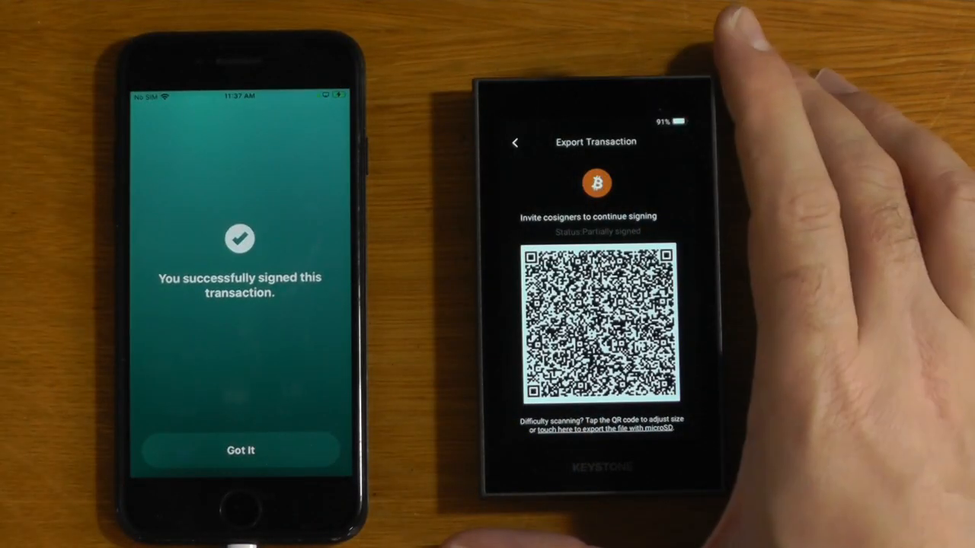
{"action": "left_click", "coordinate": [515, 142]}
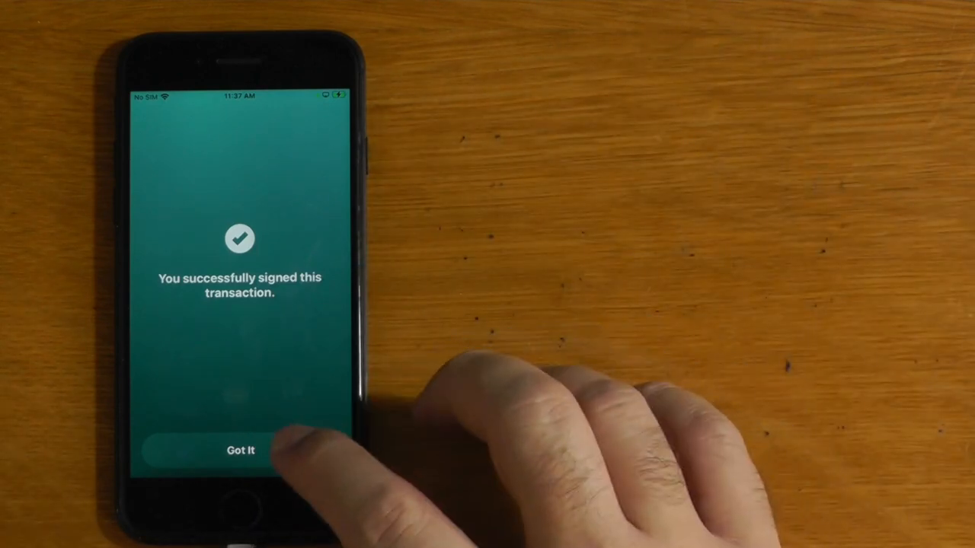
Request the emailed signing link for the Office Key signature and open it
{"action": "left_click", "coordinate": [239, 450]}
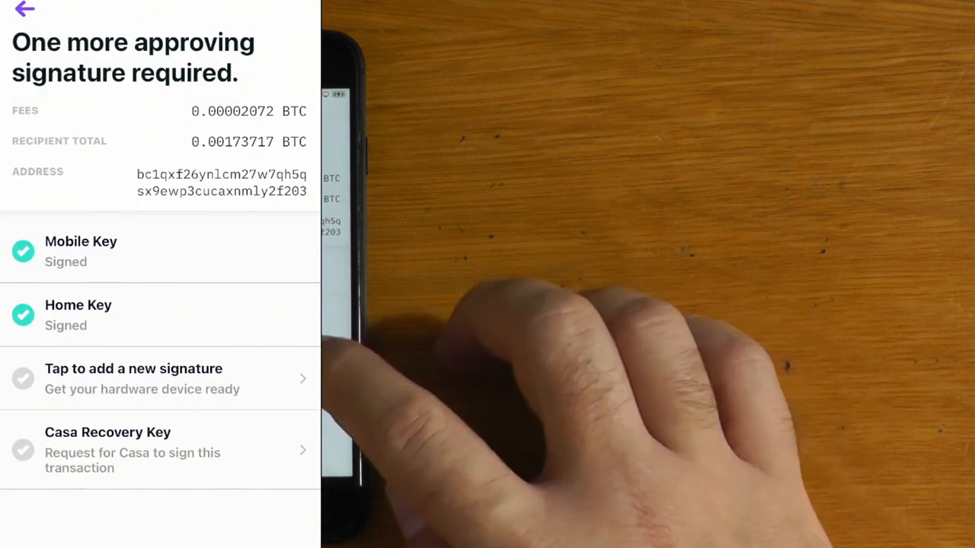
{"action": "left_click", "coordinate": [152, 379]}
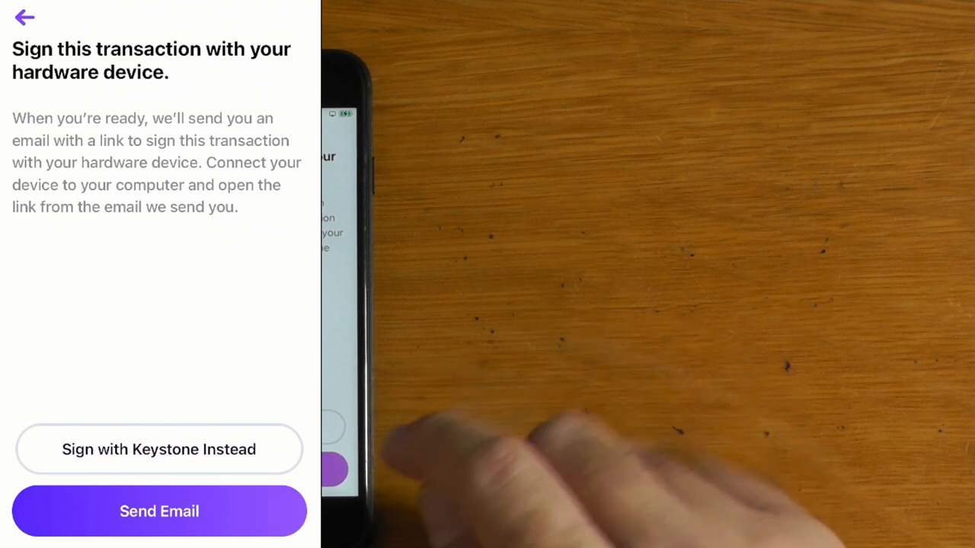
{"action": "left_click", "coordinate": [159, 511]}
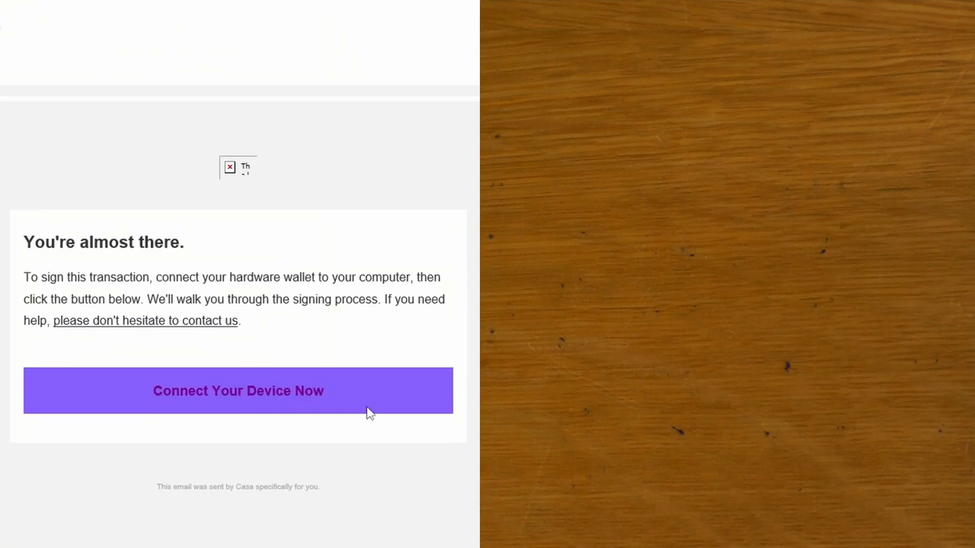
{"action": "left_click", "coordinate": [237, 390]}
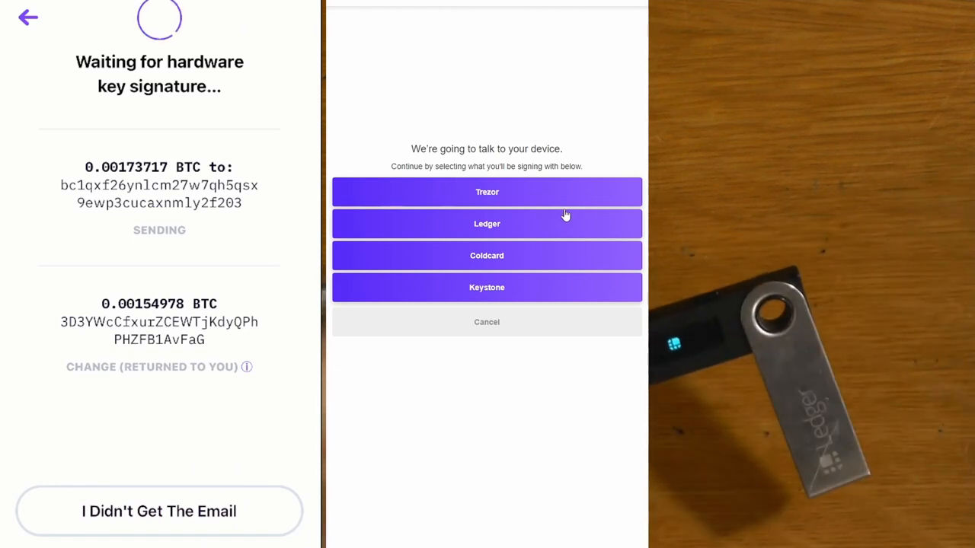
Sign with the Ledger Office Key and complete the 0.00173717 BTC send
{"action": "left_click", "coordinate": [487, 223]}
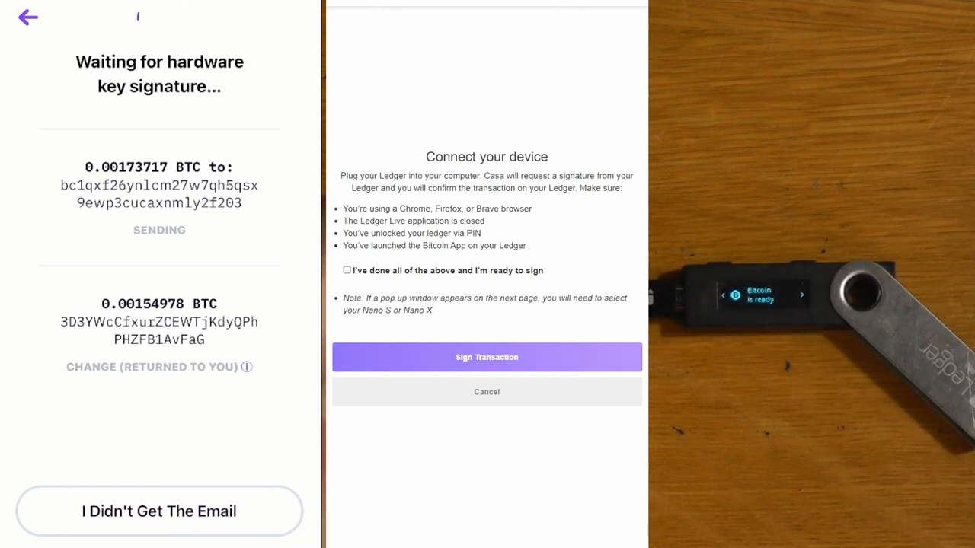
{"action": "left_click", "coordinate": [487, 357]}
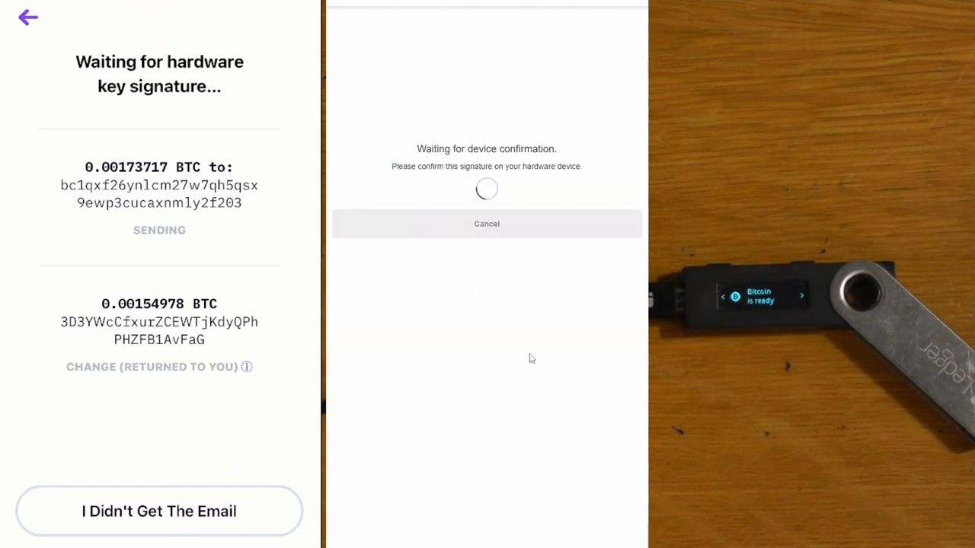
{"action": "mouse_move", "coordinate": [540, 345]}
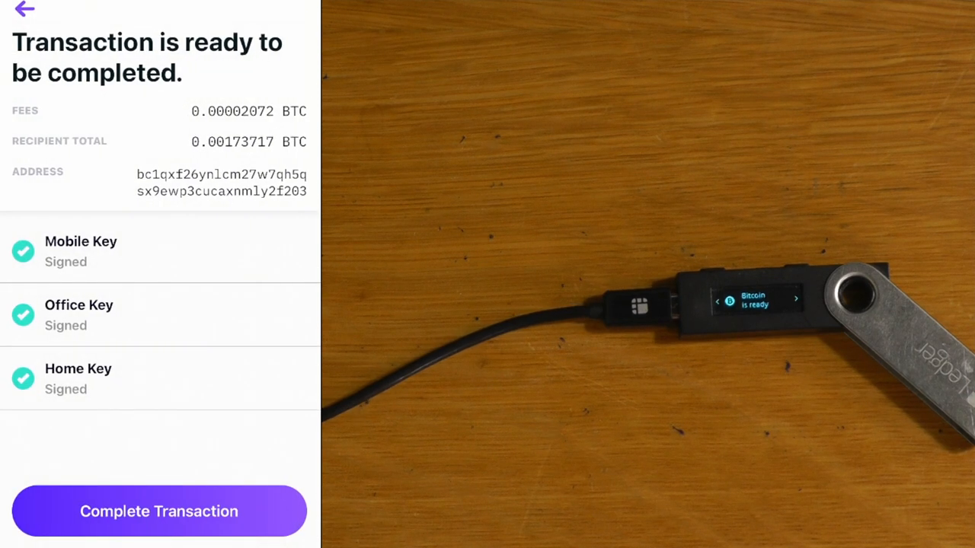
{"action": "left_click", "coordinate": [159, 511]}
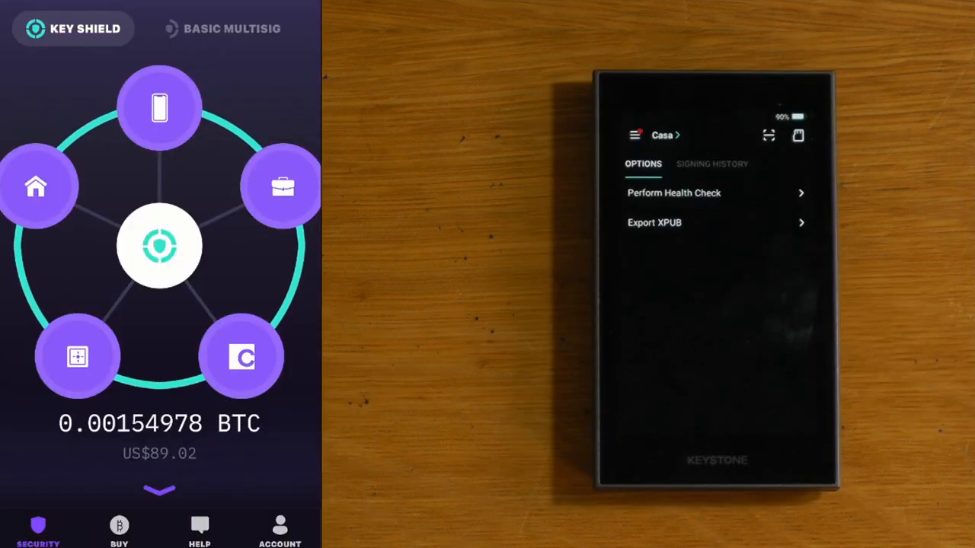
Pass the Home Key health check by signing a message on the Keystone
{"action": "left_click", "coordinate": [36, 186]}
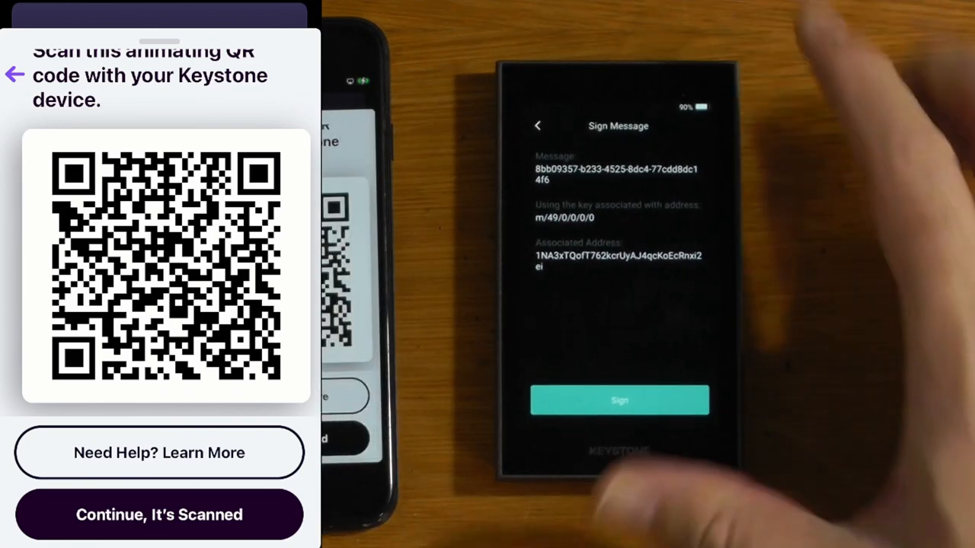
{"action": "left_click", "coordinate": [620, 400]}
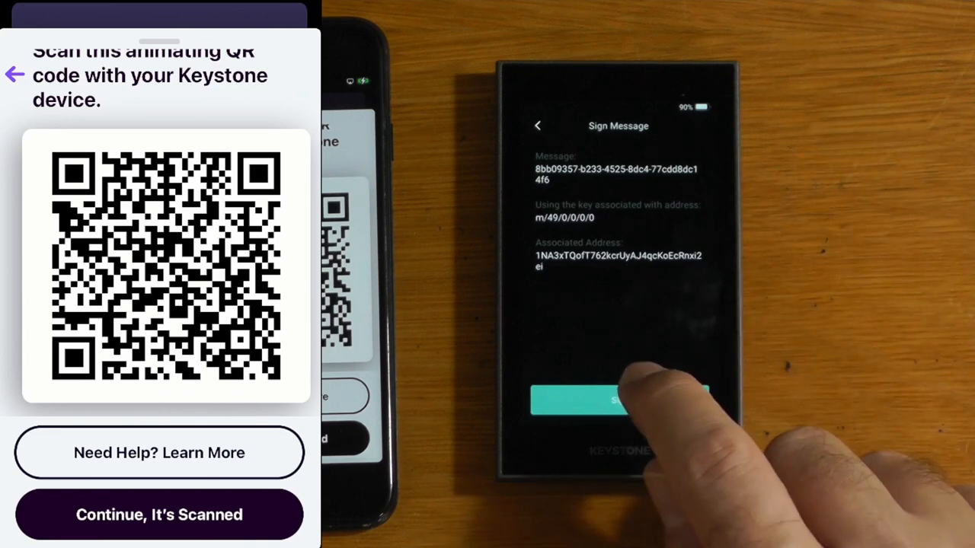
{"action": "left_click", "coordinate": [618, 398]}
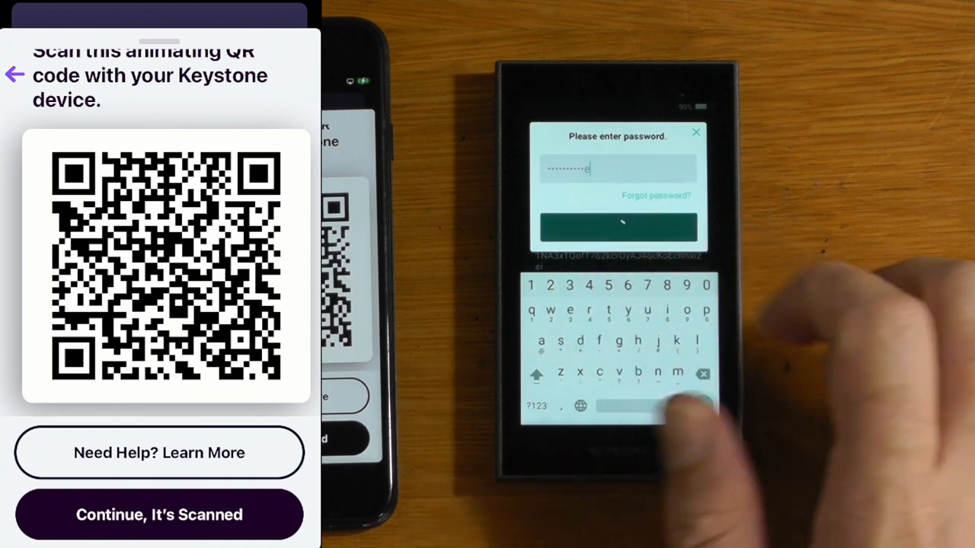
{"action": "left_click", "coordinate": [619, 227]}
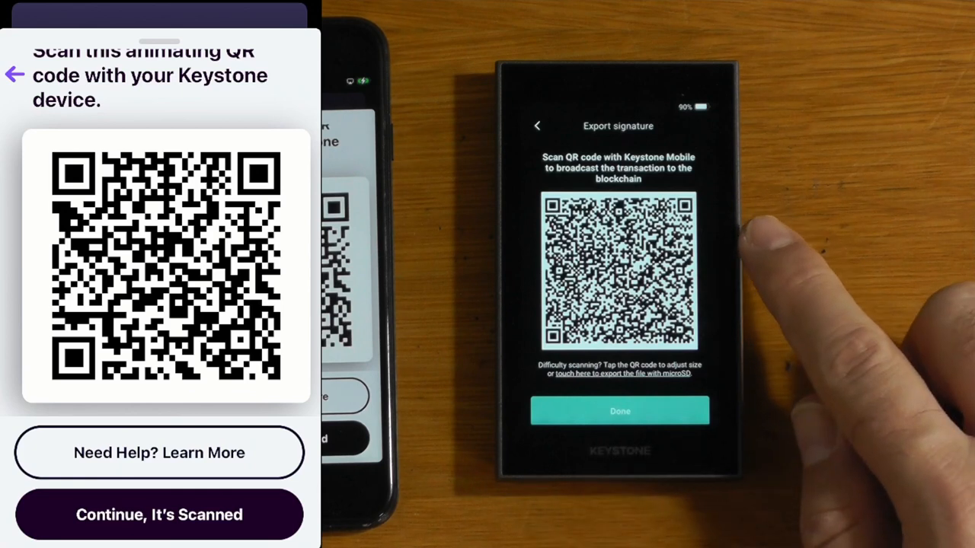
{"action": "mouse_move", "coordinate": [761, 267]}
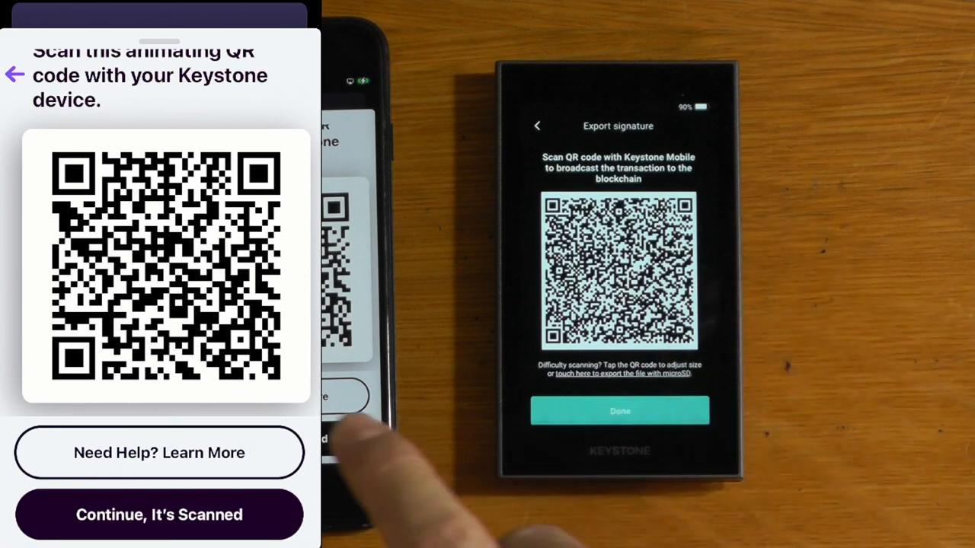
{"action": "left_click", "coordinate": [159, 514]}
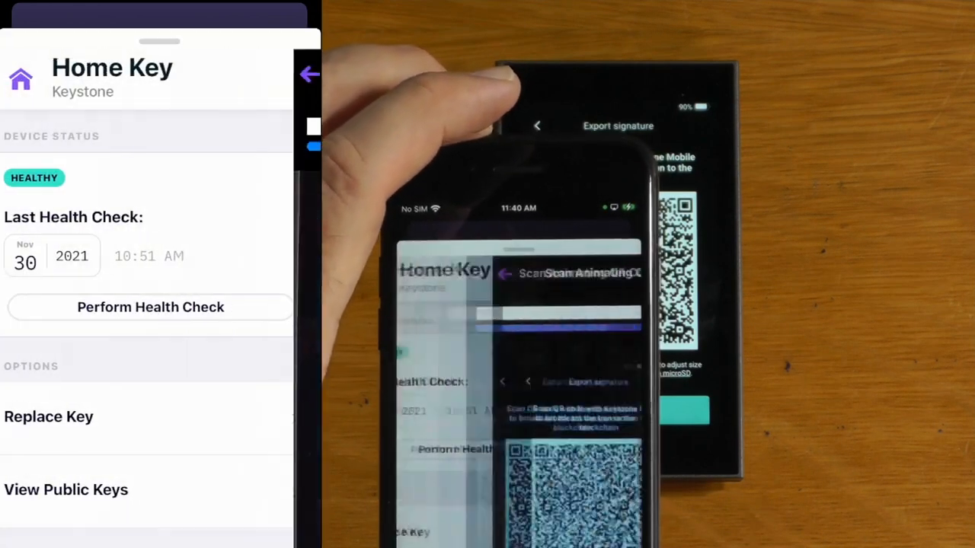
{"action": "left_click", "coordinate": [150, 307]}
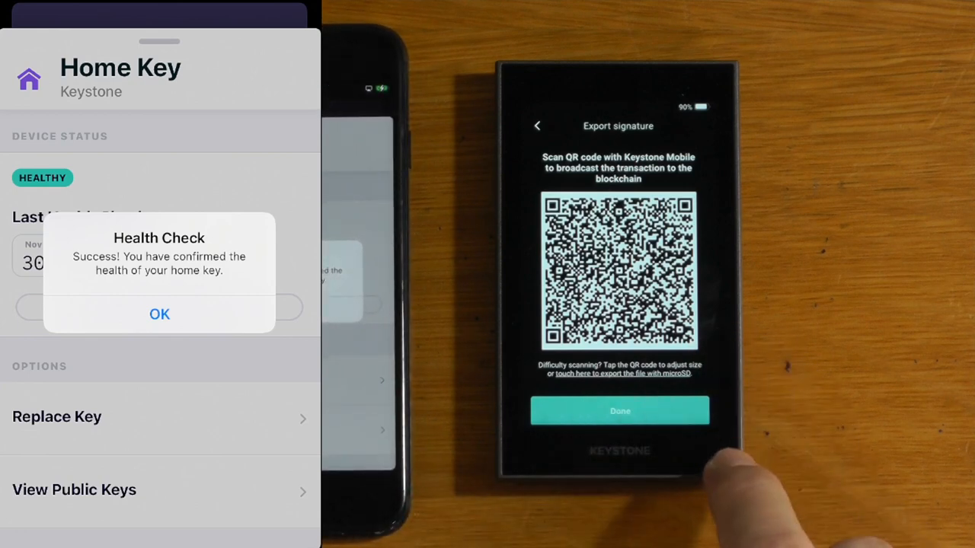
{"action": "left_click", "coordinate": [159, 314]}
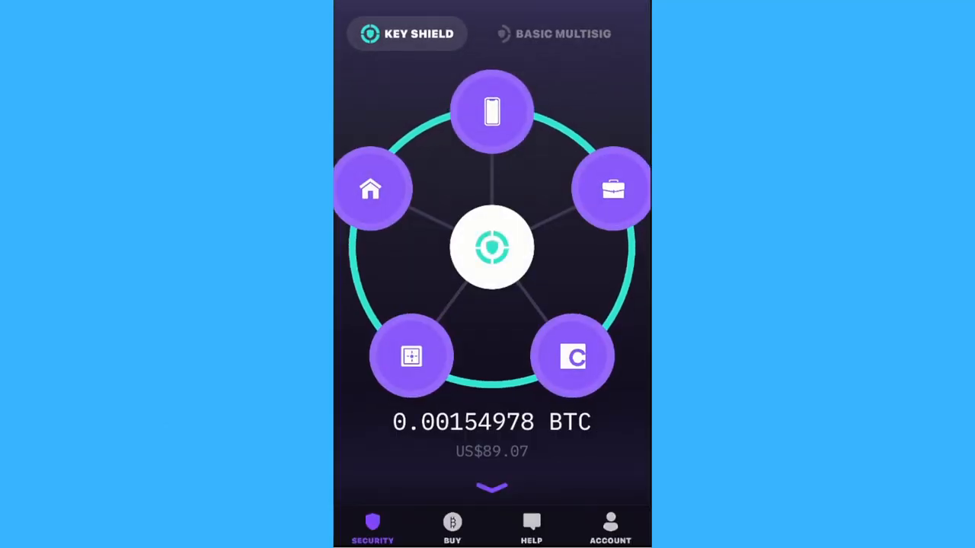
Replace the Ledger Office Key, confirming its deactivation, and begin the replacement setup
{"action": "left_click", "coordinate": [613, 189]}
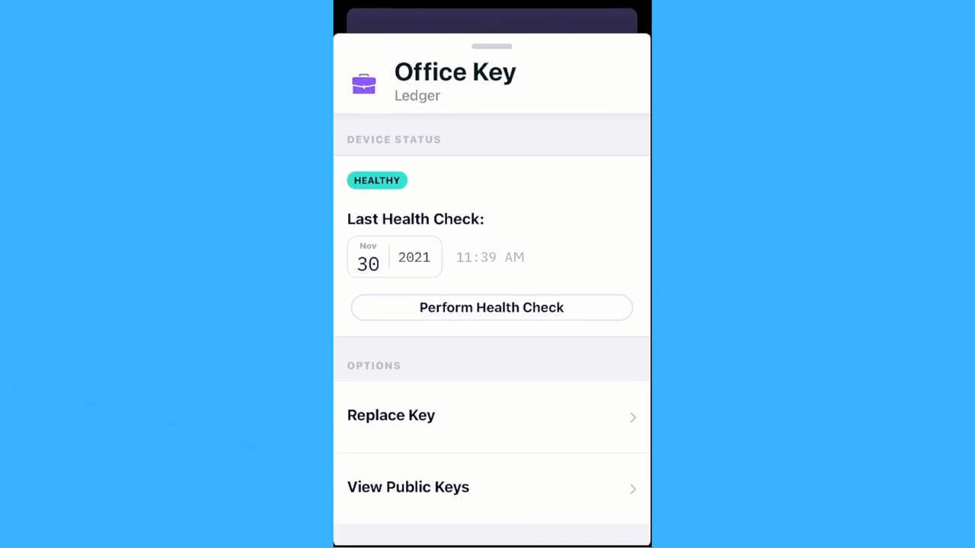
{"action": "left_click", "coordinate": [391, 415]}
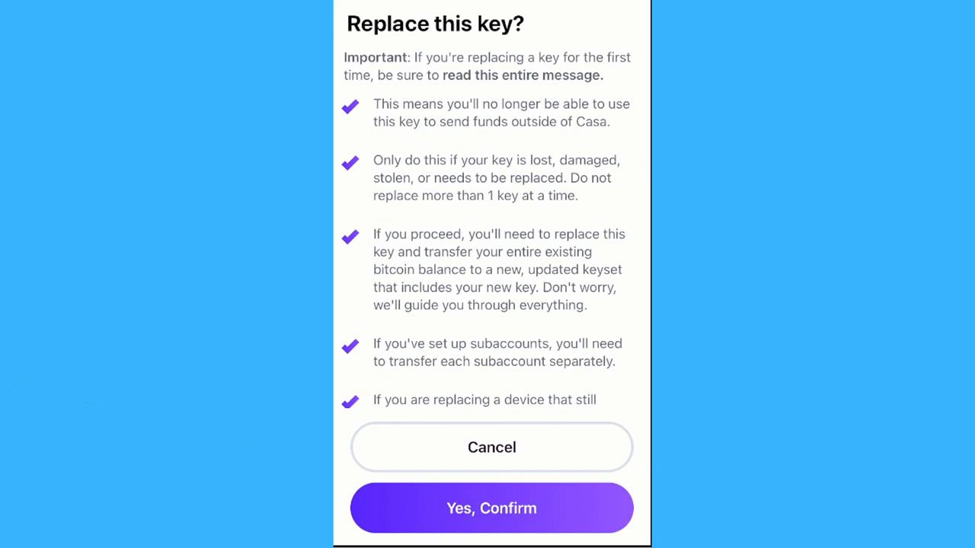
{"action": "scroll", "scroll_direction": "down", "scroll_amount": 3}
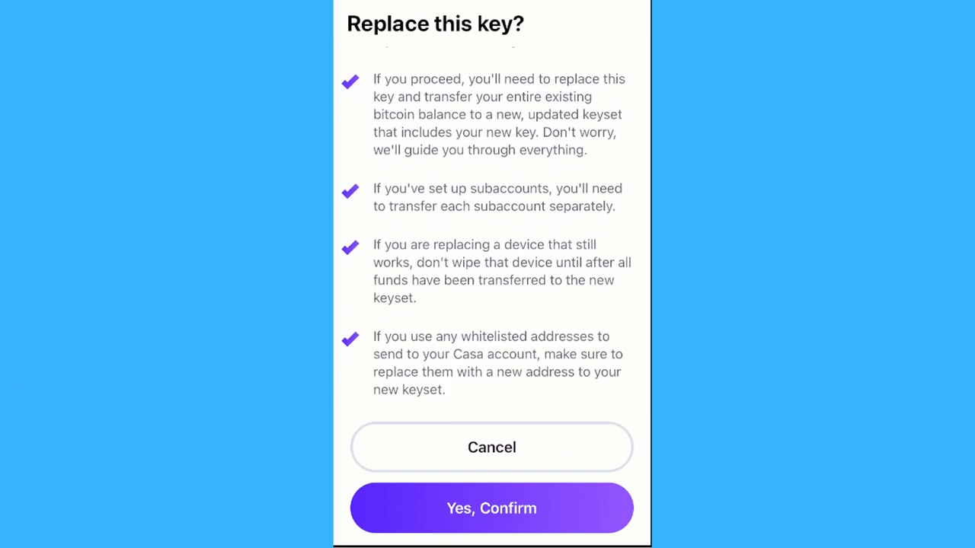
{"action": "left_click", "coordinate": [492, 508]}
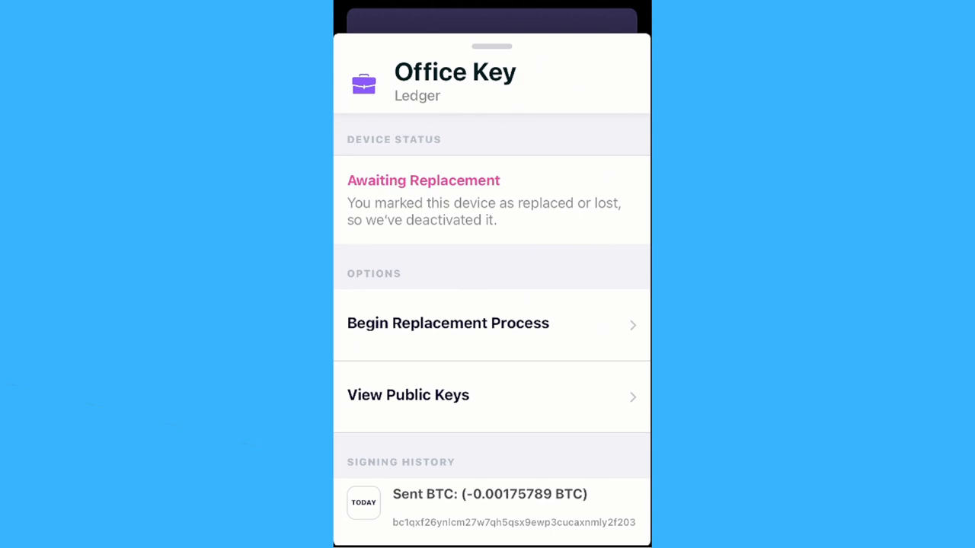
{"action": "left_click", "coordinate": [448, 323]}
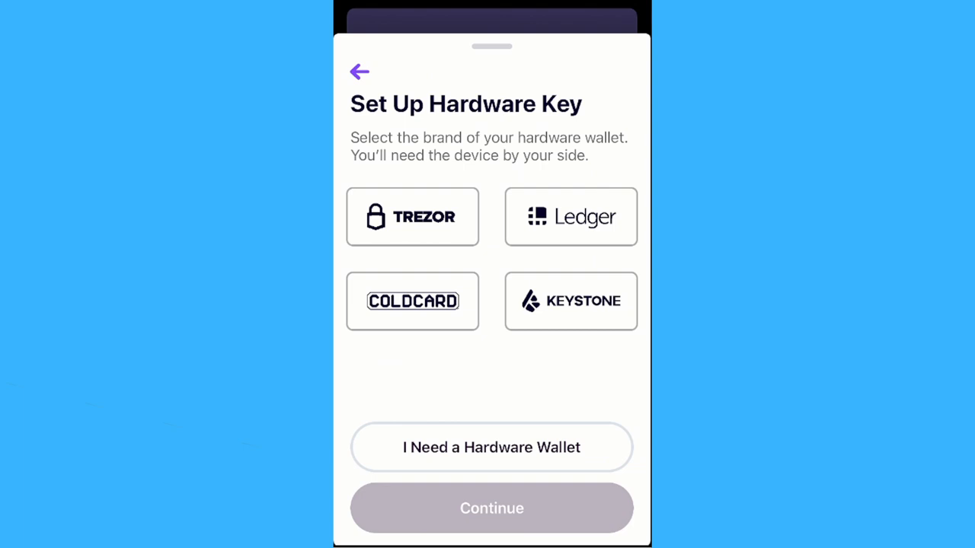
Select TREZOR as the new Office Key and send the device-linking email
{"action": "left_click", "coordinate": [412, 216]}
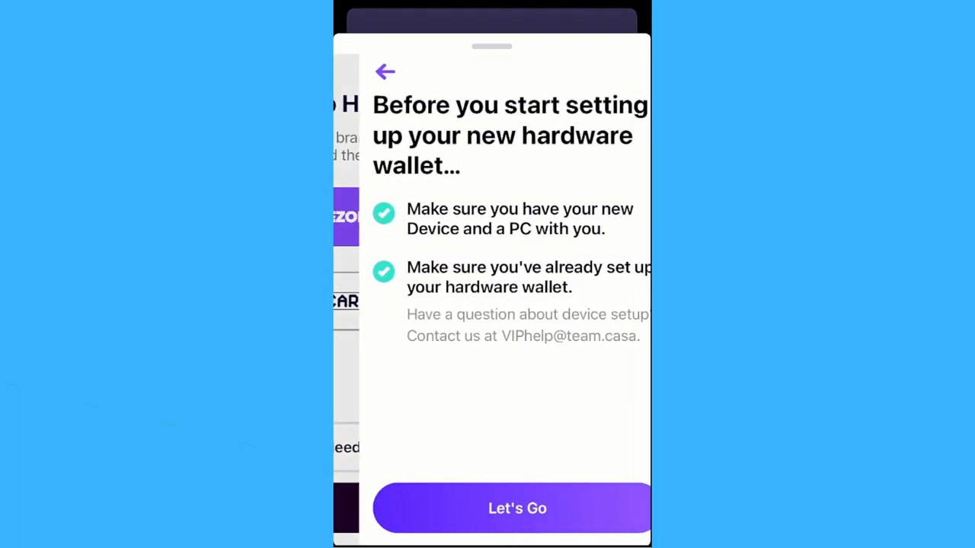
{"action": "left_click", "coordinate": [517, 508]}
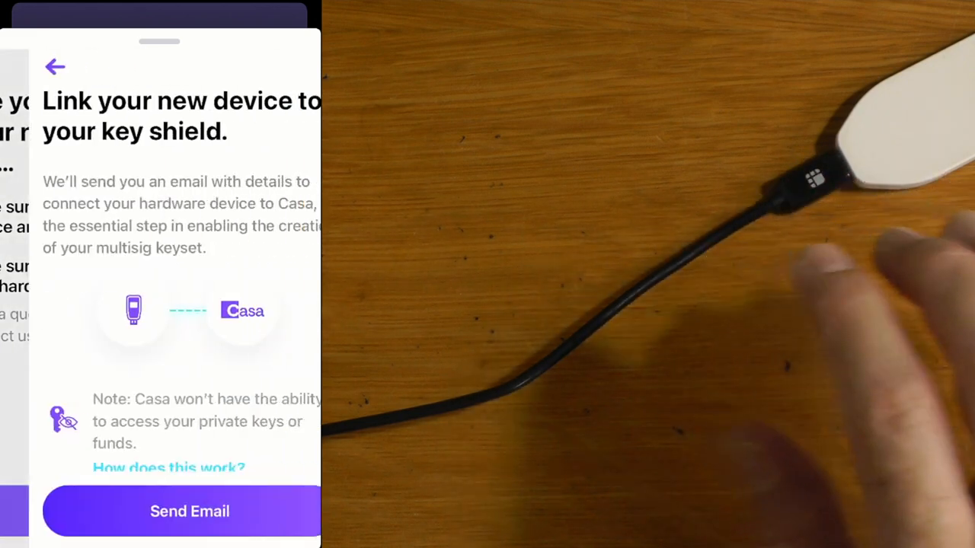
{"action": "left_click", "coordinate": [189, 511]}
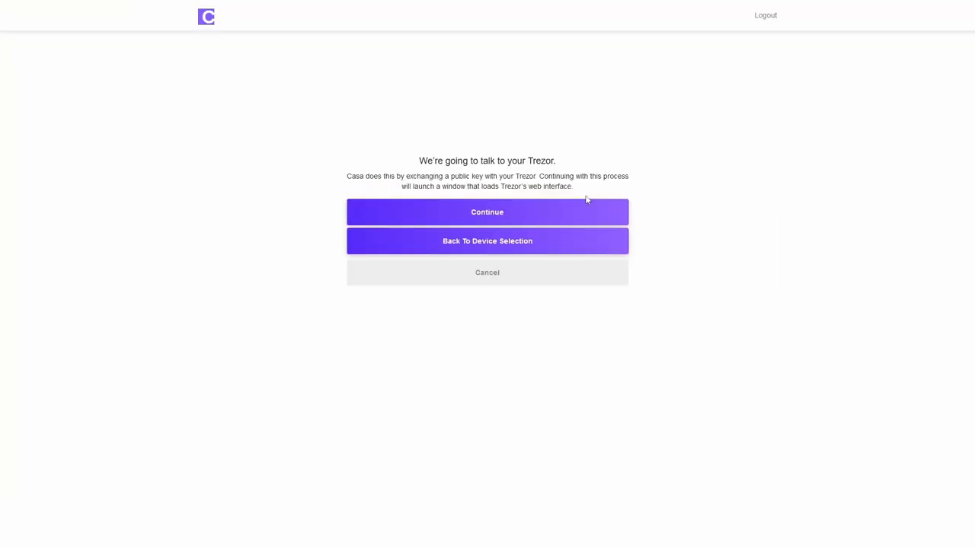
Export the Trezor's default-wallet public key to Casa with no passphrase
{"action": "left_click", "coordinate": [486, 212]}
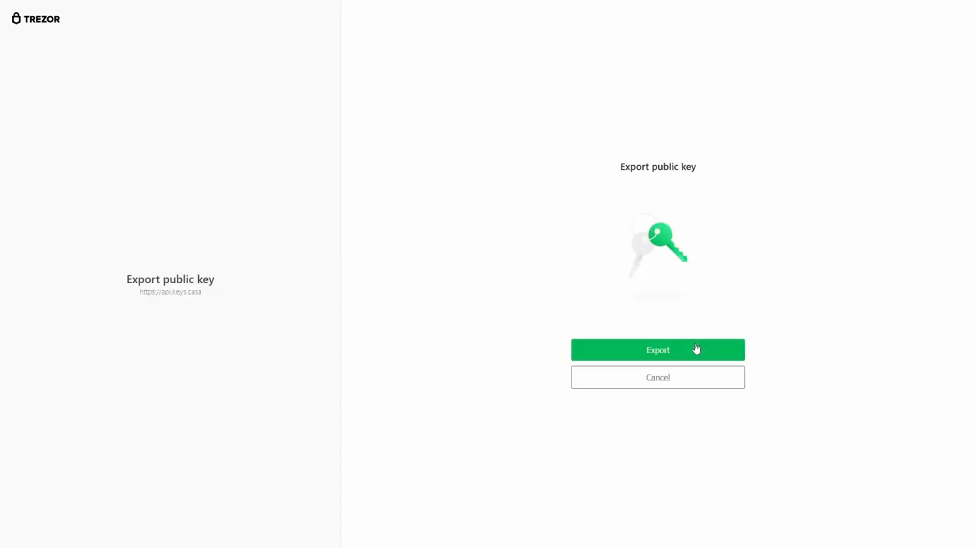
{"action": "left_click", "coordinate": [657, 350]}
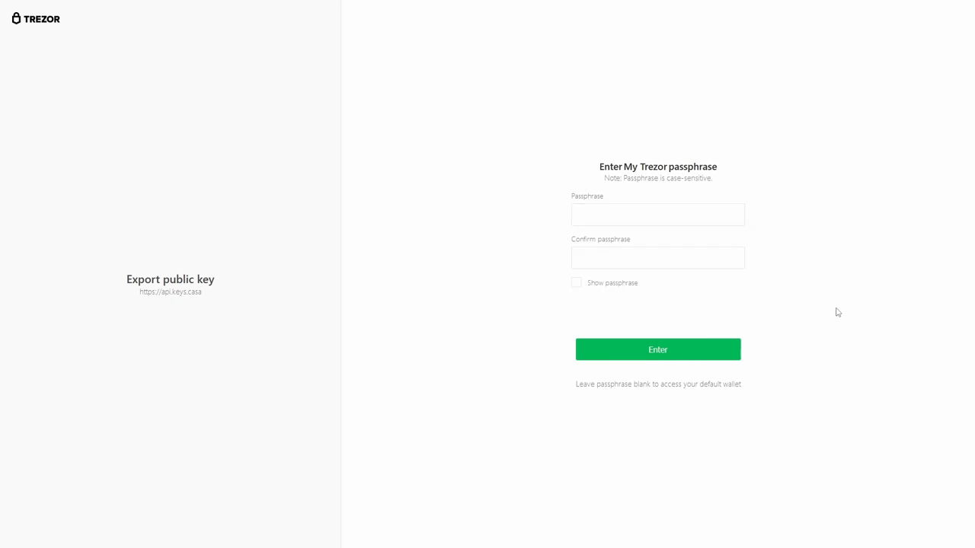
{"action": "left_click", "coordinate": [657, 350]}
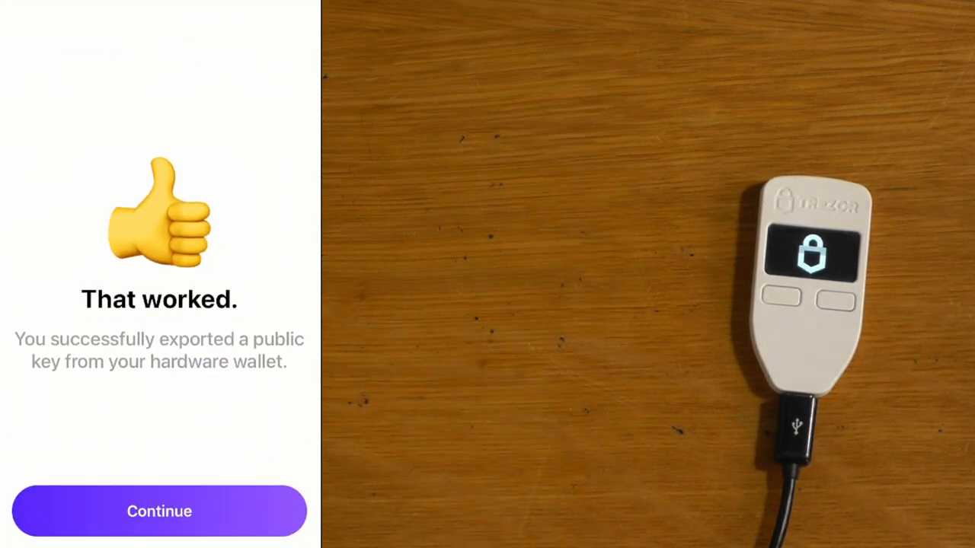
Start the guided balance transfer, add Mobile and Home Key signatures, and email the hardware link
{"action": "left_click", "coordinate": [159, 512]}
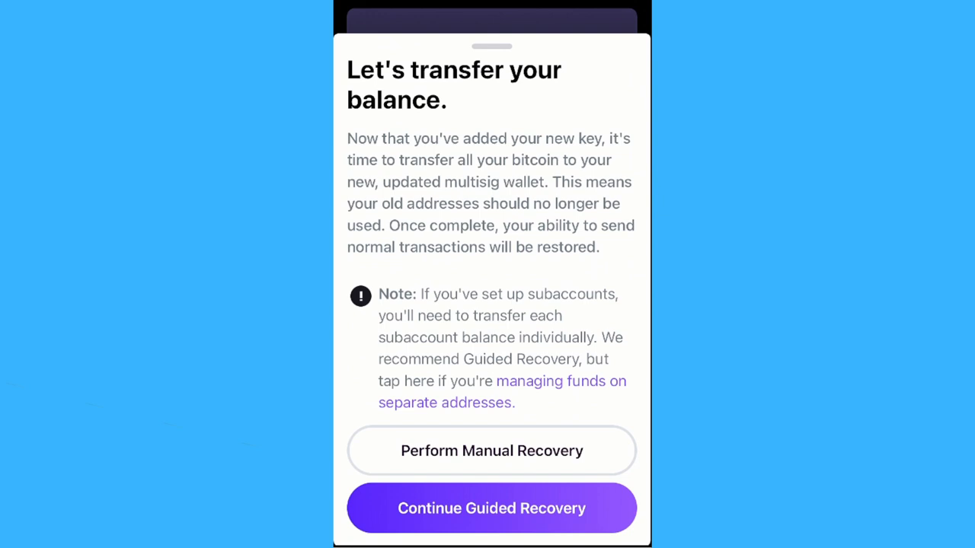
{"action": "left_click", "coordinate": [491, 508]}
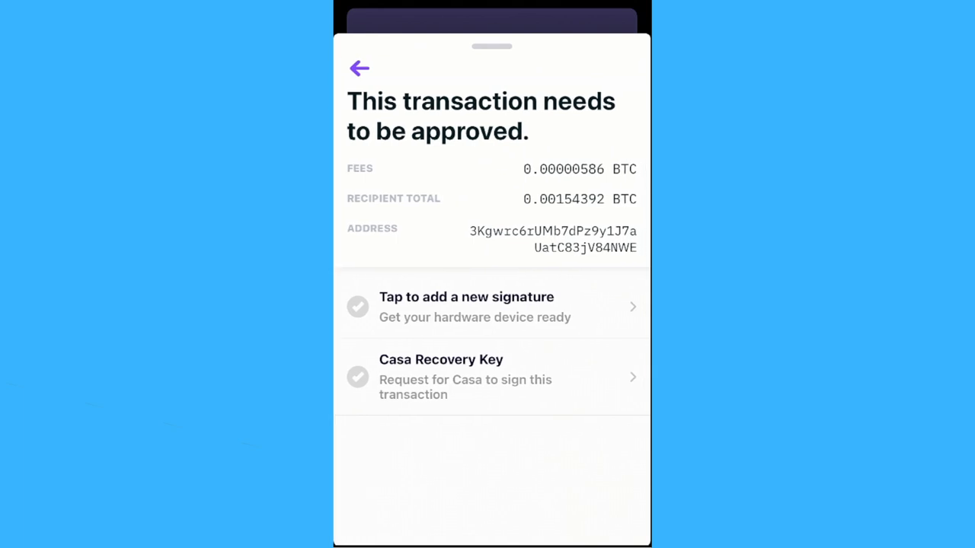
{"action": "left_click", "coordinate": [491, 307]}
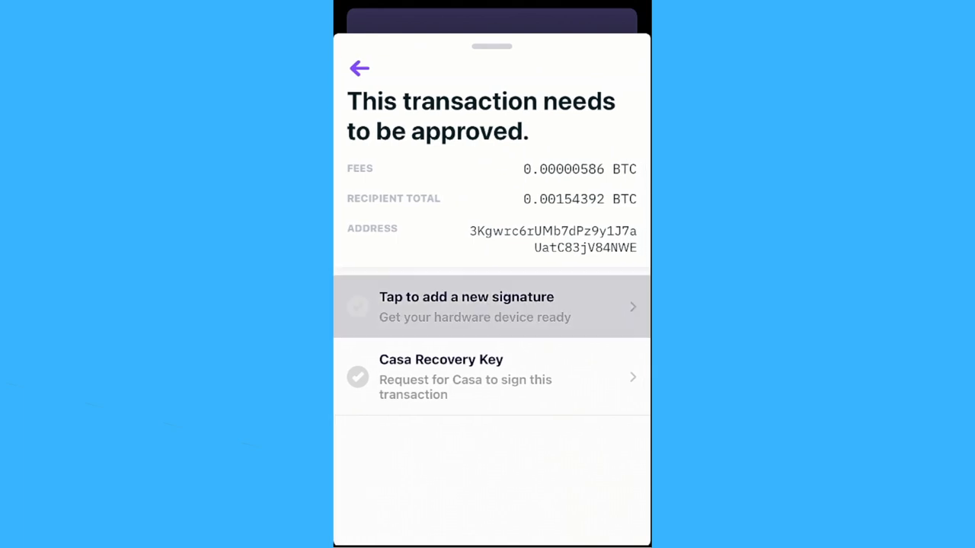
{"action": "left_click", "coordinate": [492, 307]}
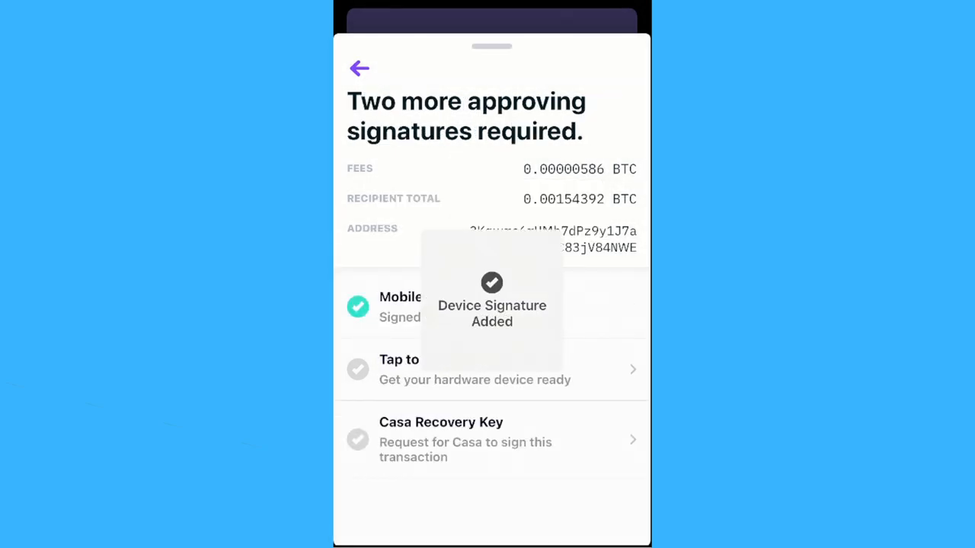
{"action": "left_click", "coordinate": [475, 369]}
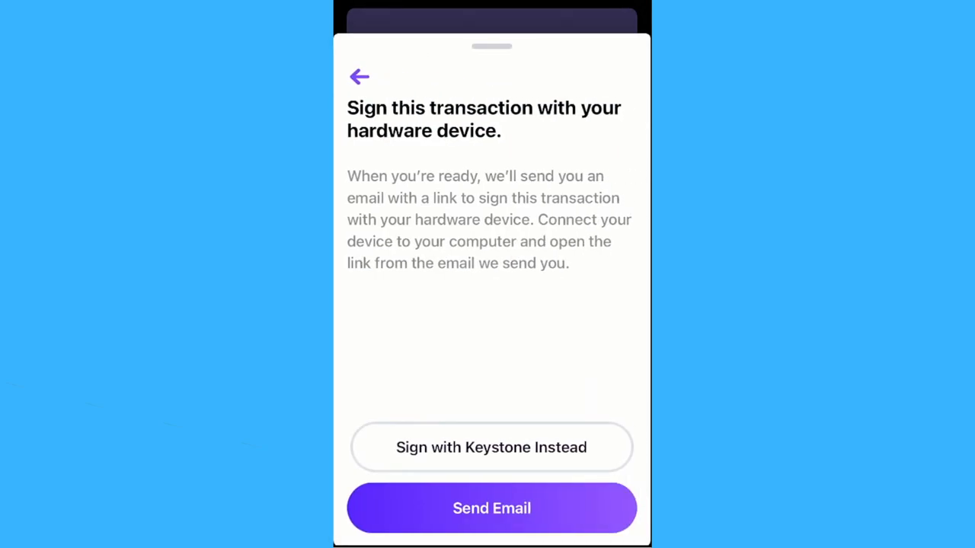
{"action": "left_click", "coordinate": [492, 447]}
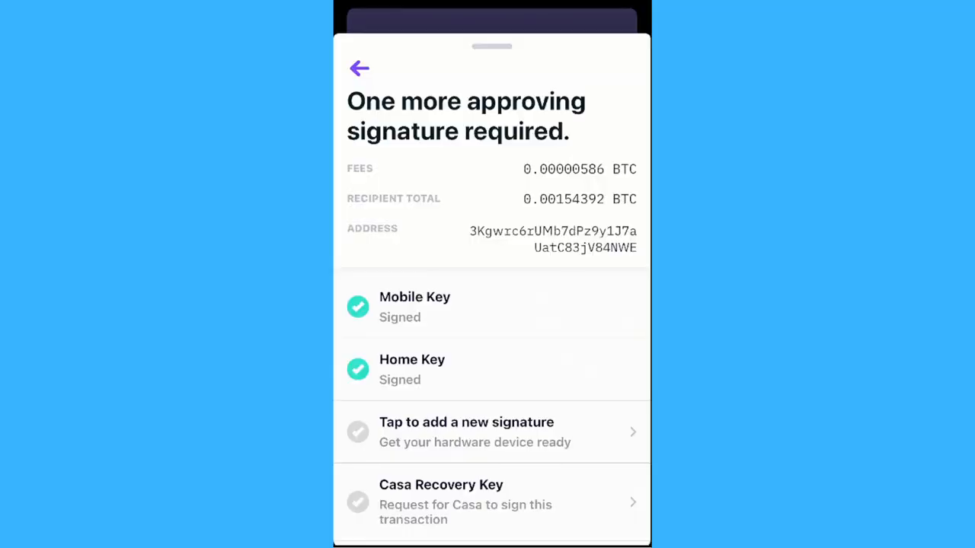
{"action": "left_click", "coordinate": [466, 432]}
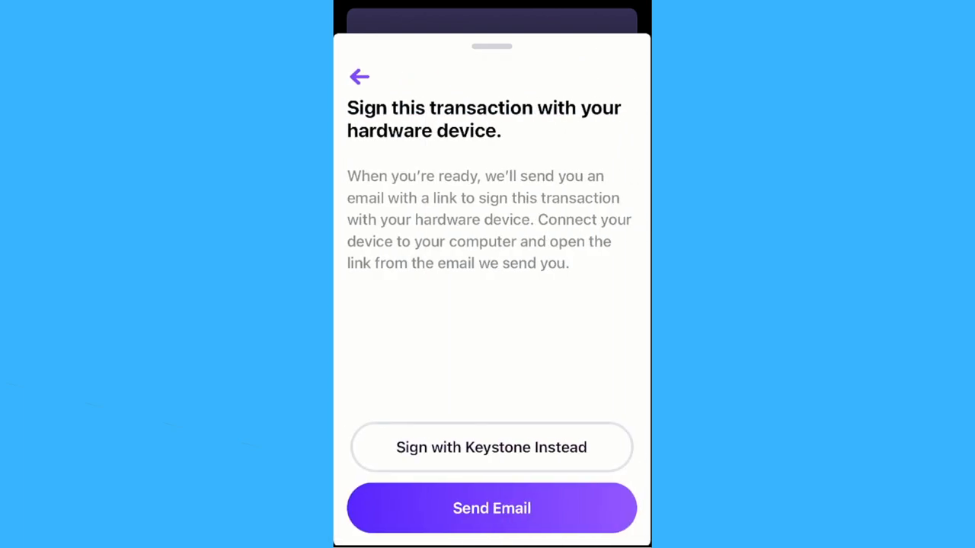
{"action": "left_click", "coordinate": [491, 508]}
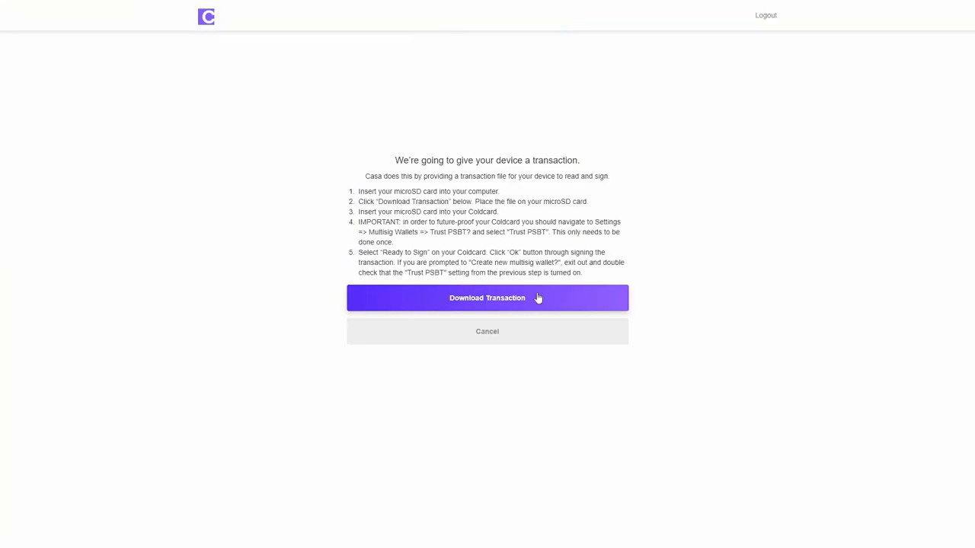
{"action": "mouse_move", "coordinate": [514, 298]}
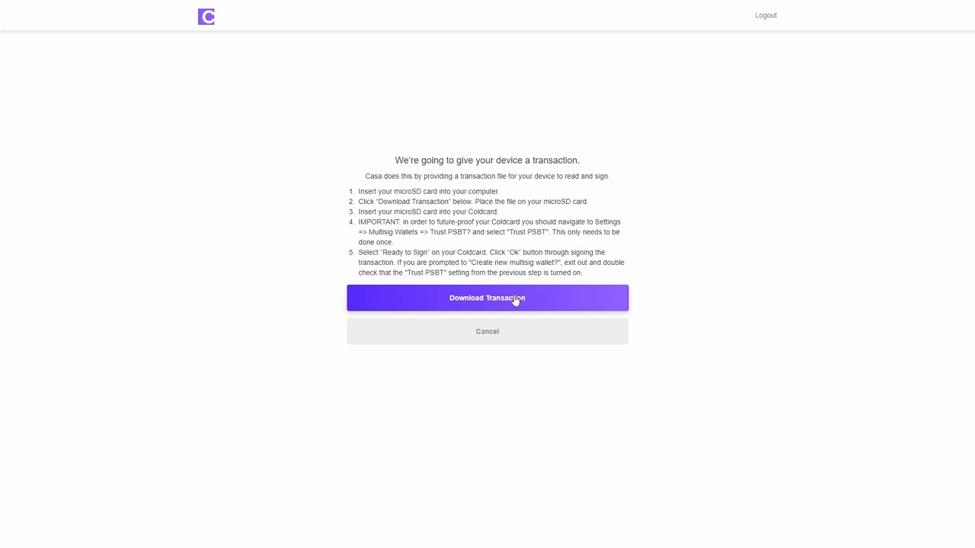
Save the transaction file to Removable Disk (E:) for the Coldcard
{"action": "left_click", "coordinate": [487, 297]}
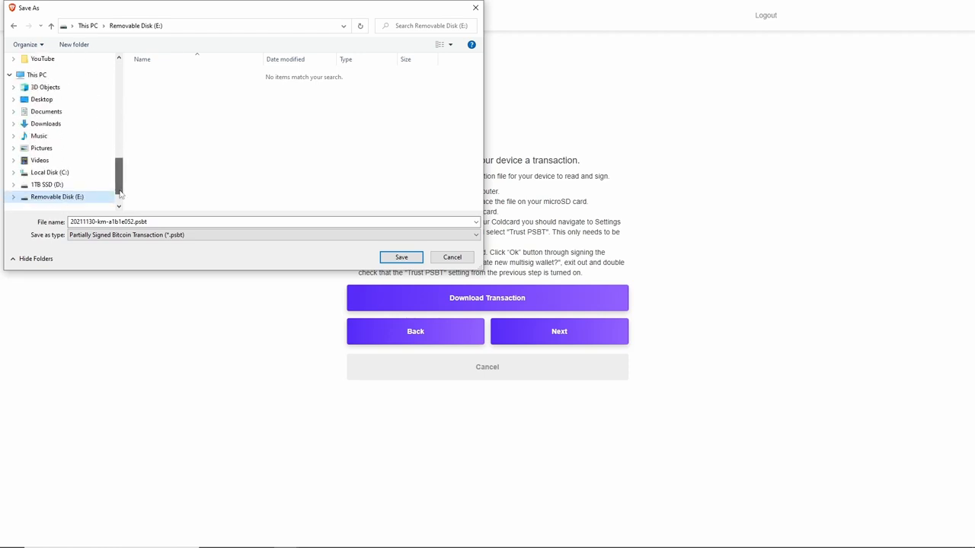
{"action": "left_click", "coordinate": [401, 257]}
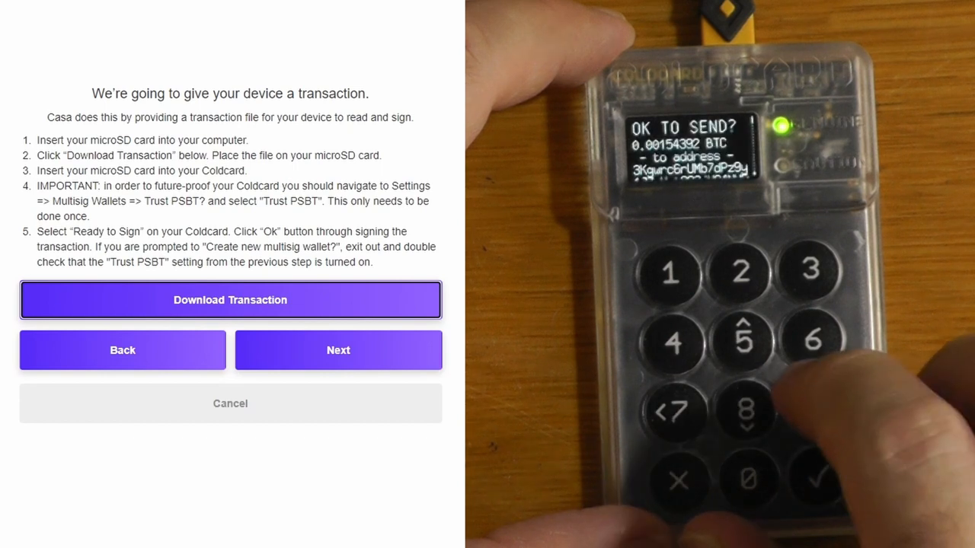
{"action": "left_click", "coordinate": [338, 349]}
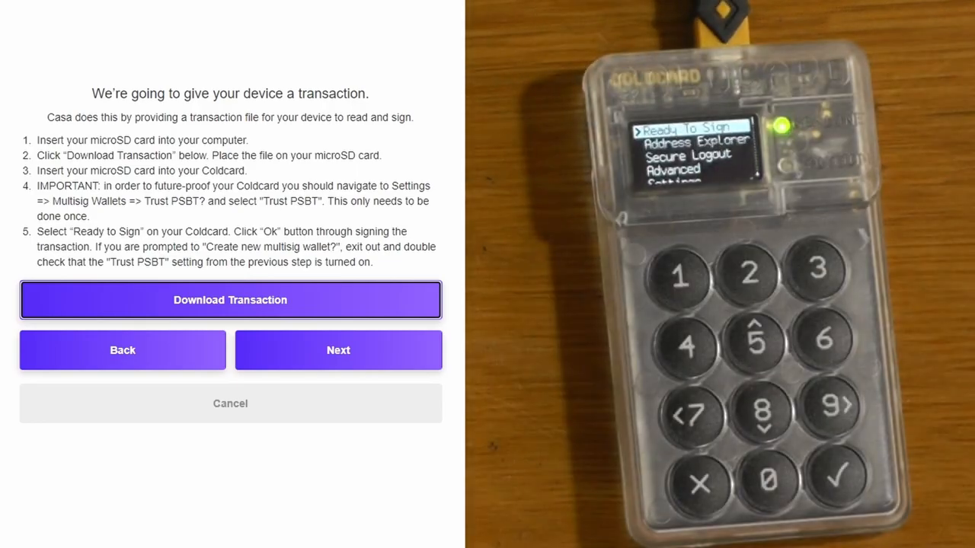
Upload the Coldcard-signed '-part' .psbt file from the removable disk to Casa
{"action": "left_click", "coordinate": [338, 350]}
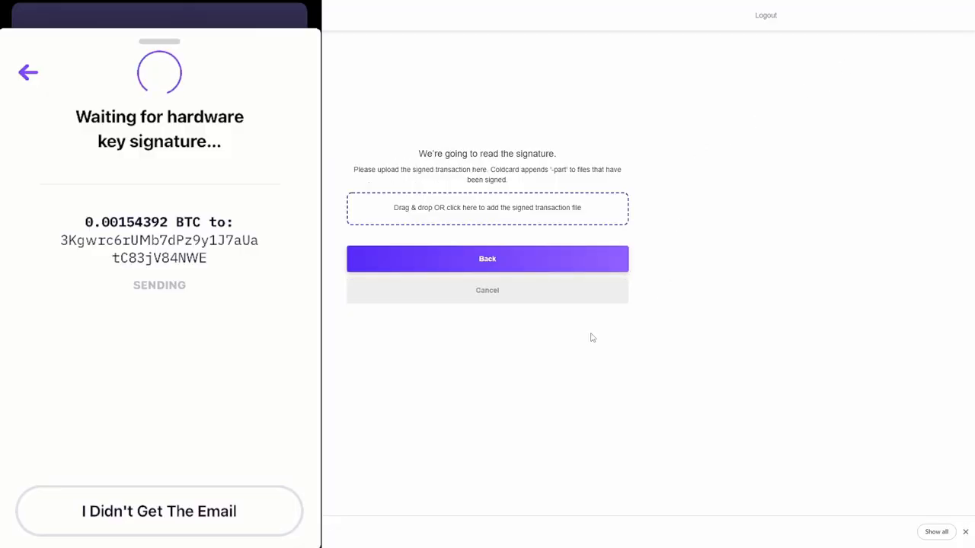
{"action": "left_click", "coordinate": [487, 207]}
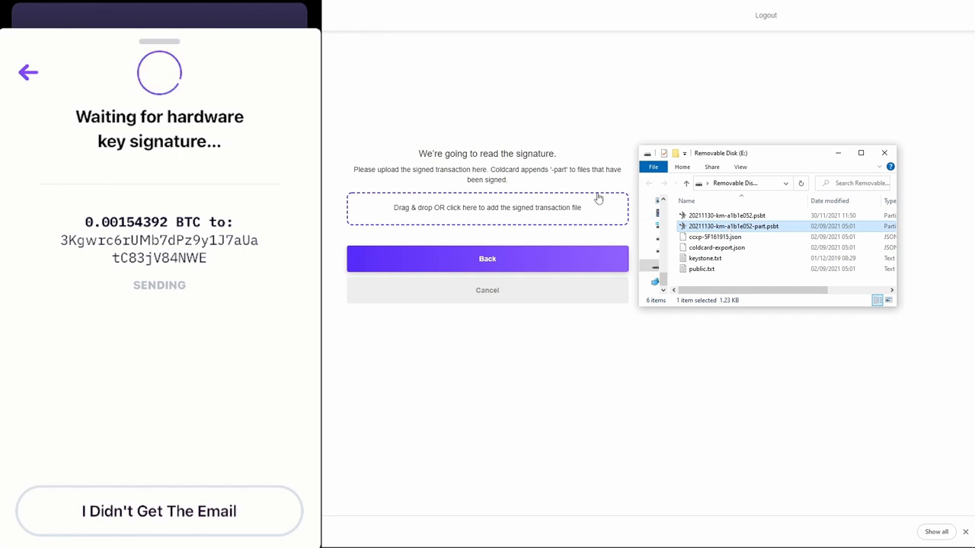
{"action": "left_click_drag", "start_coordinate": [731, 227], "coordinate": [606, 213]}
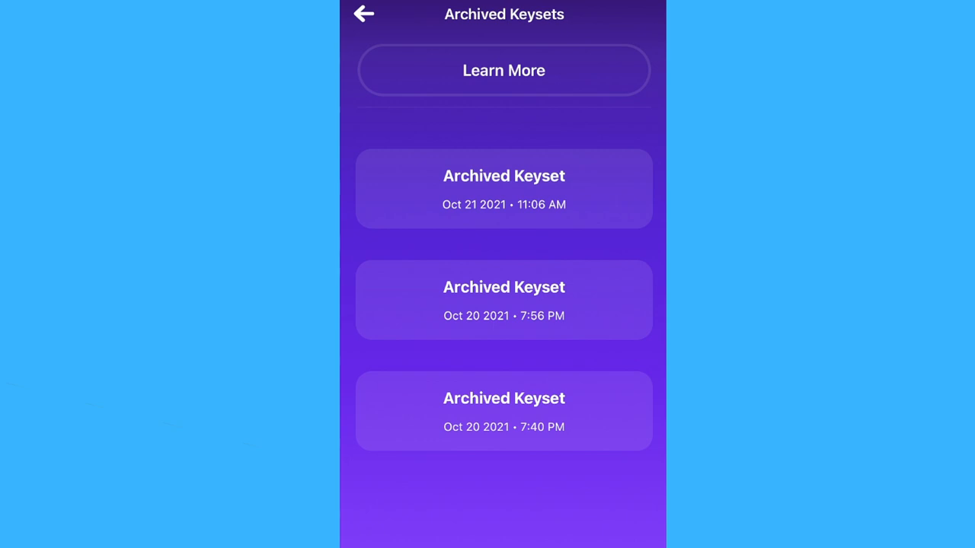
Set the default currency to CAD and view the bitcoin price (C$60,120)
{"action": "left_click", "coordinate": [364, 14]}
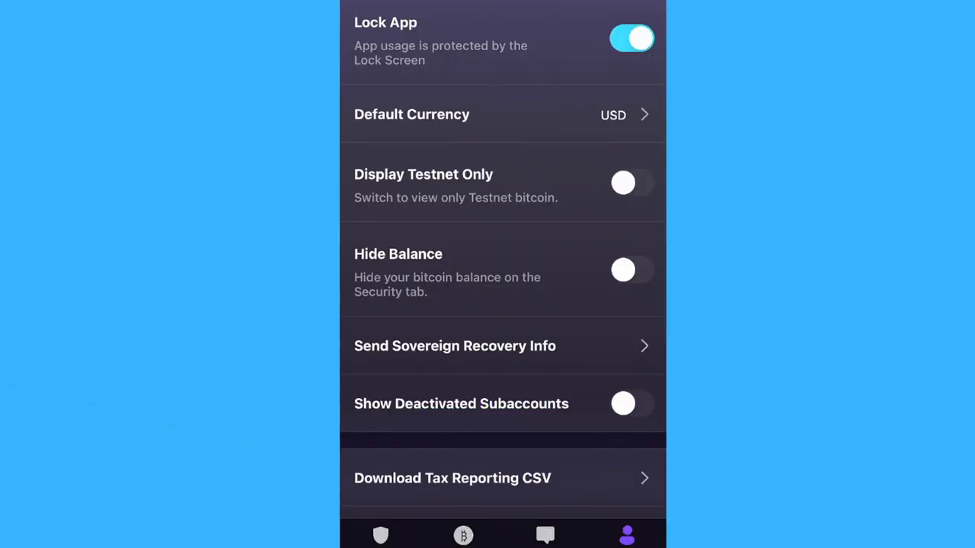
{"action": "left_click", "coordinate": [411, 115]}
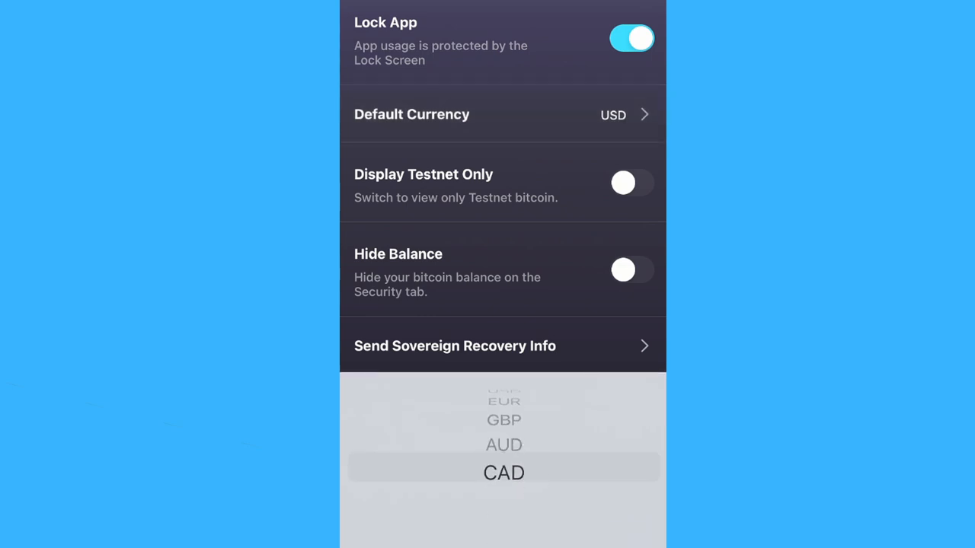
{"action": "left_click", "coordinate": [504, 473]}
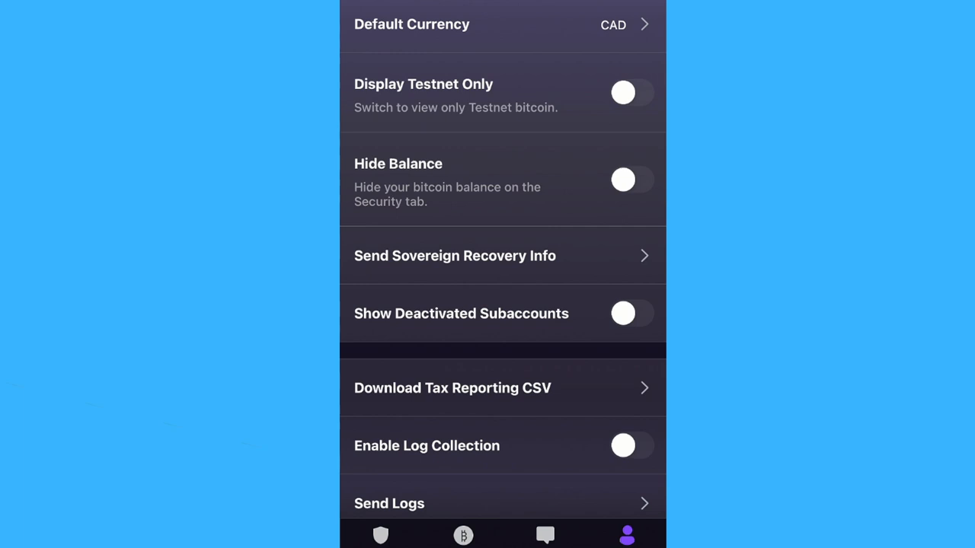
{"action": "scroll", "scroll_direction": "down", "scroll_amount": 3}
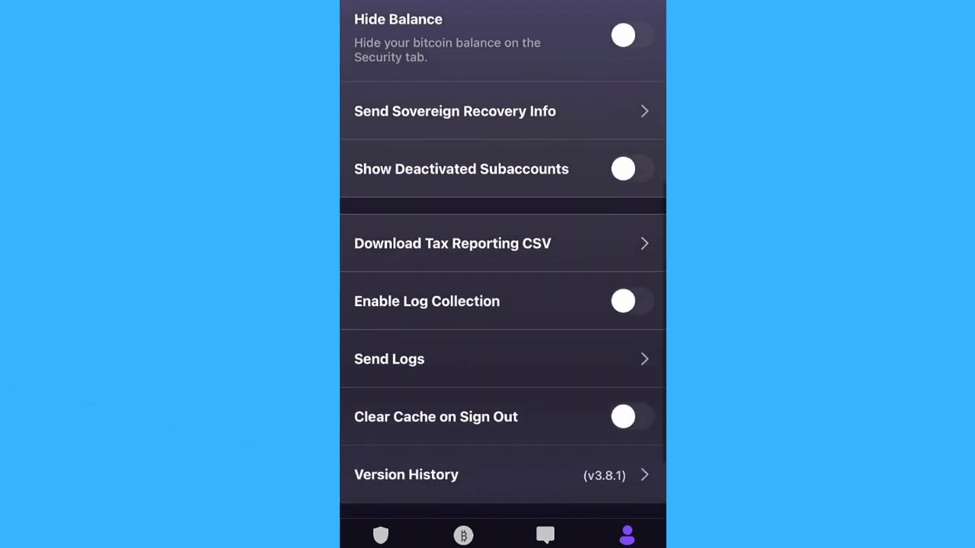
{"action": "left_click", "coordinate": [463, 535]}
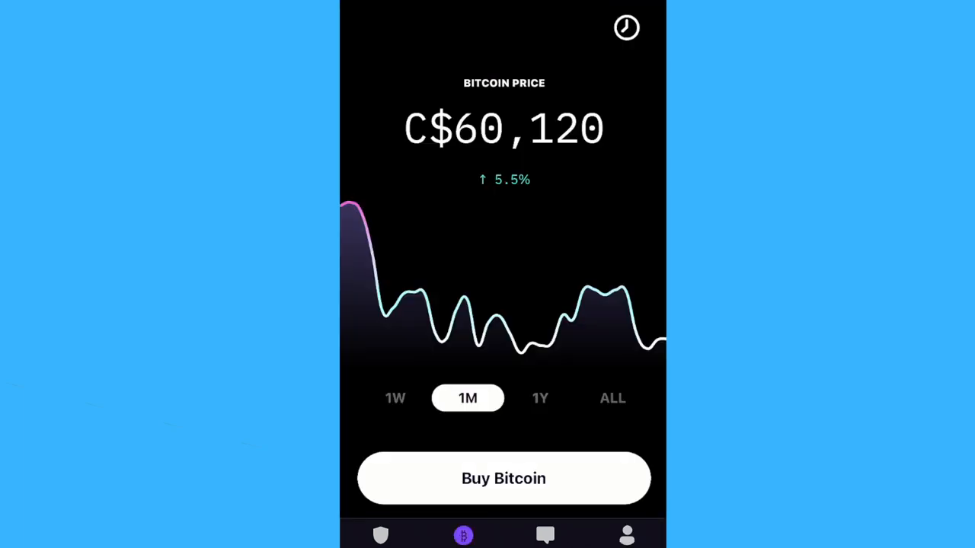
Show the Trezor Office Key's public key, derivation path m/49/0/1 and master fingerprint
{"action": "left_click", "coordinate": [503, 479]}
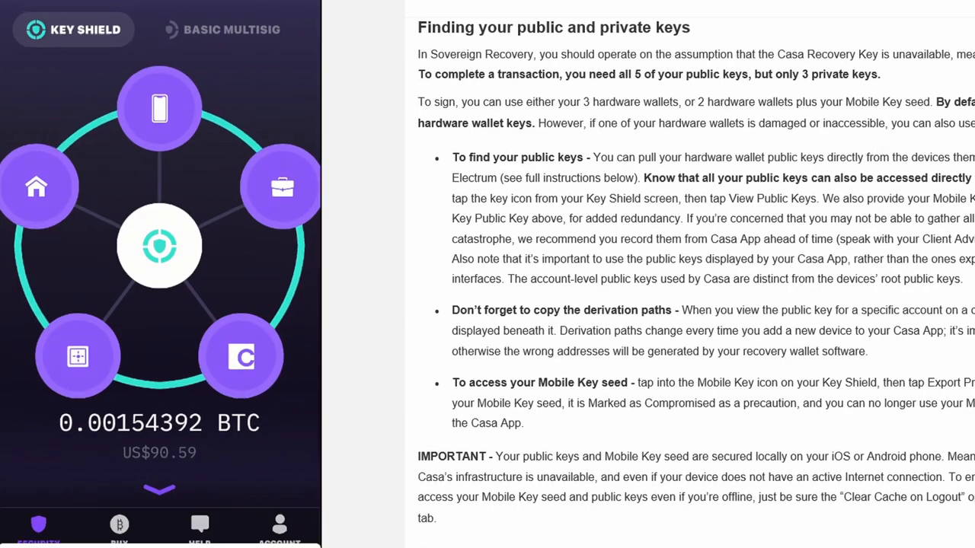
{"action": "left_click", "coordinate": [282, 186]}
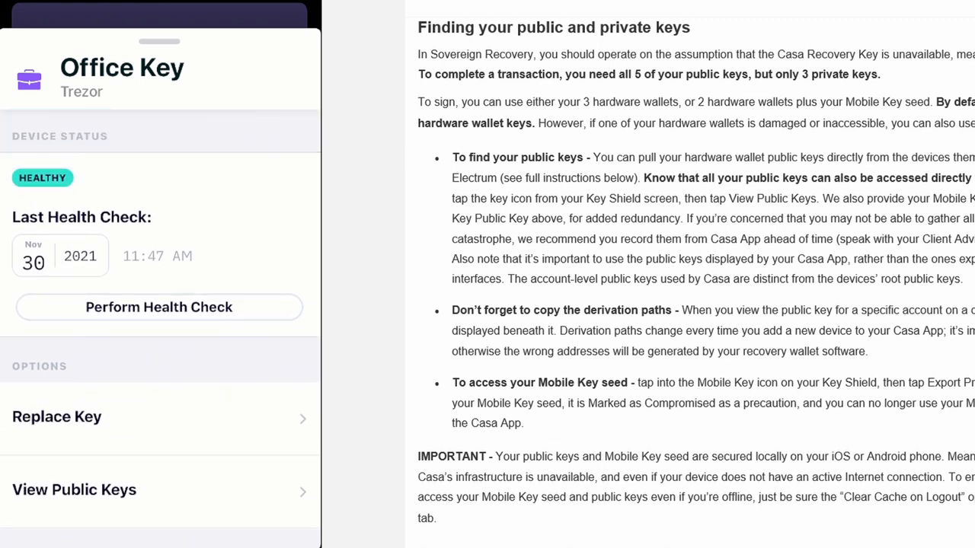
{"action": "left_click", "coordinate": [74, 490]}
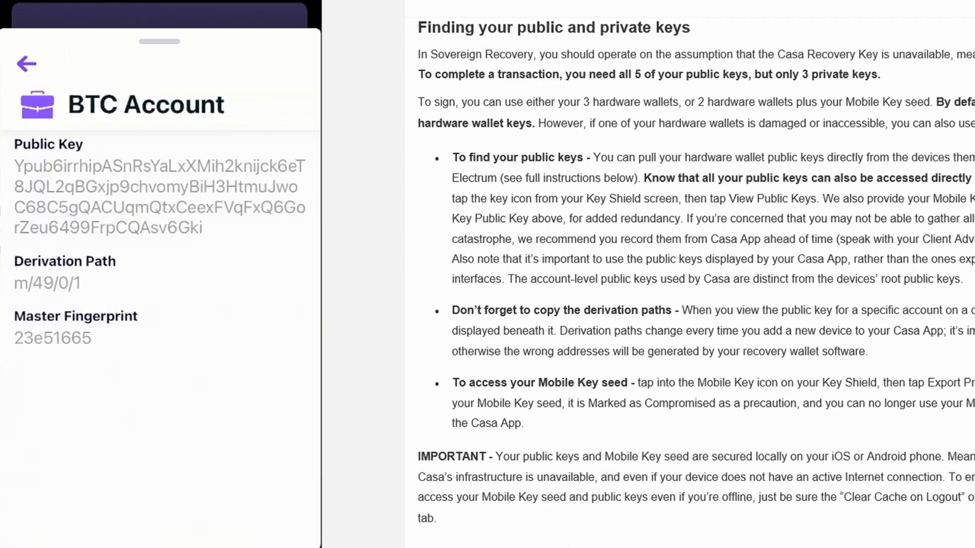